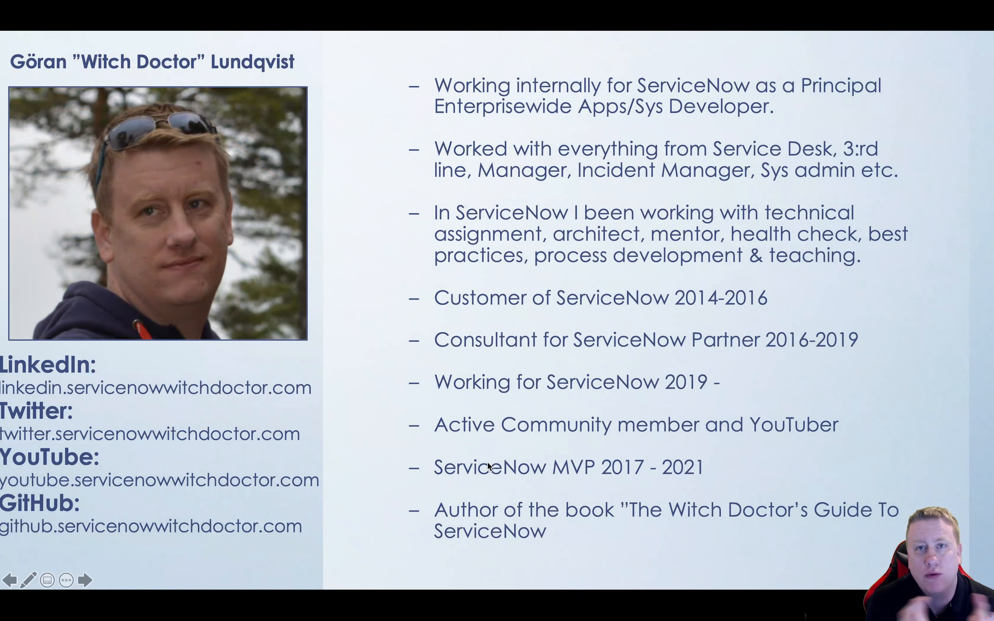
End the PowerPoint slideshow and bring the ServiceNow homepage forward.
left_click(88, 580)
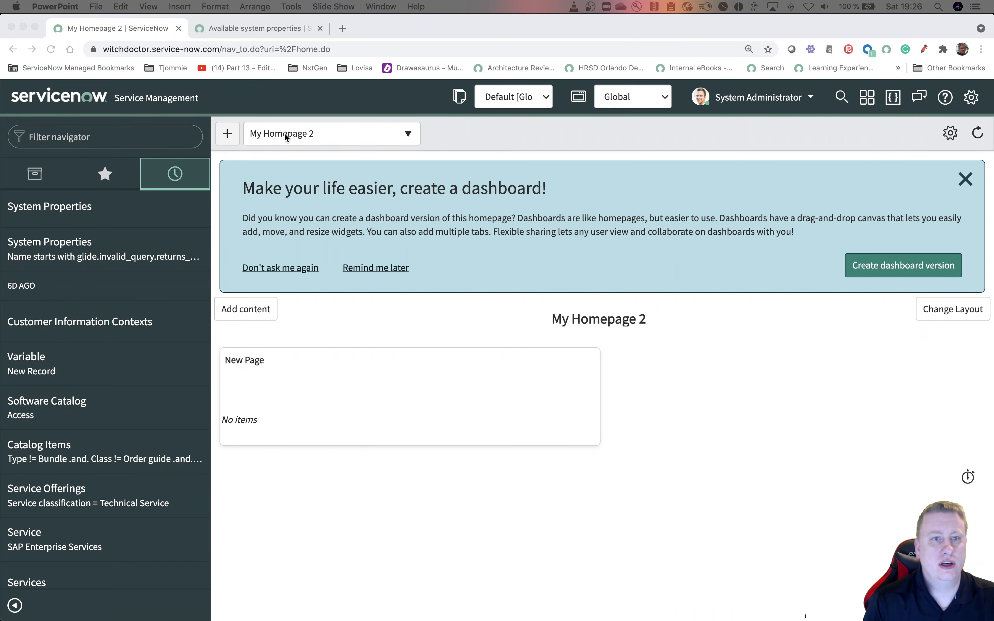
Locate the glide.invalid_query.returns_no_rows entry on the Available system properties docs page.
left_click(256, 28)
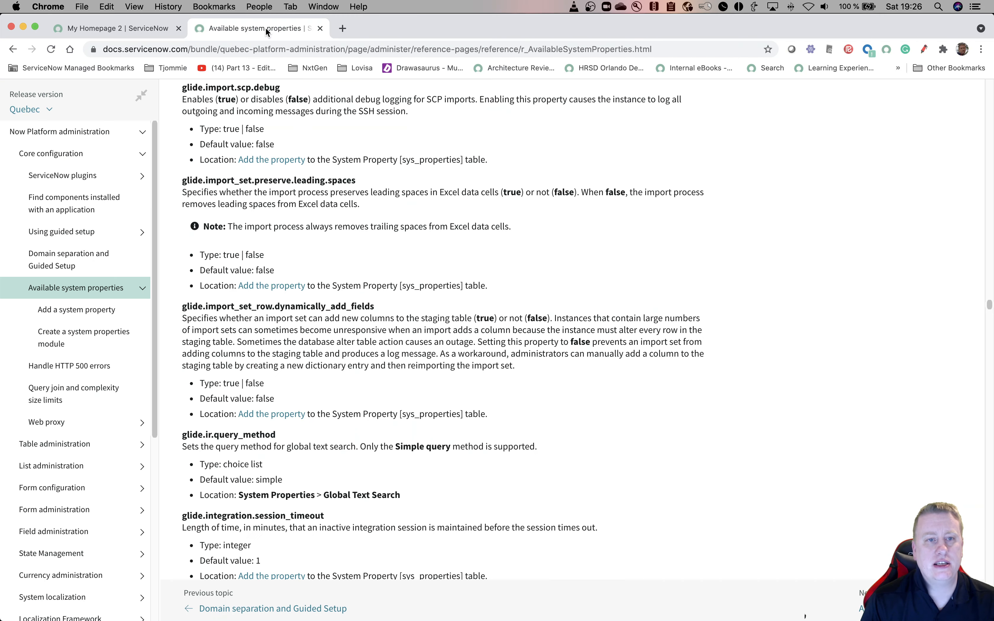
scroll("down", 3)
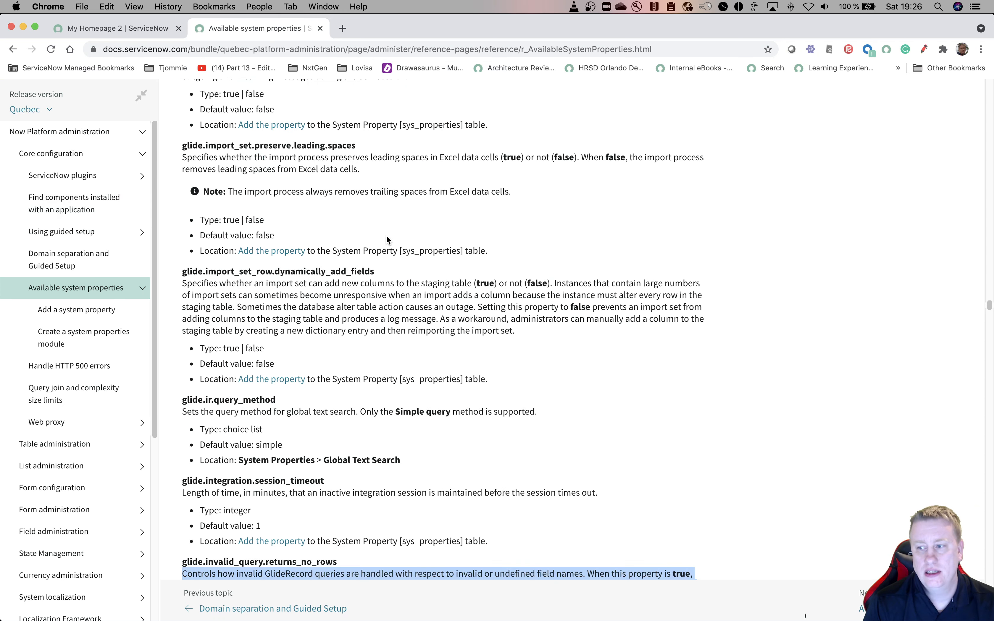
scroll("down", 3)
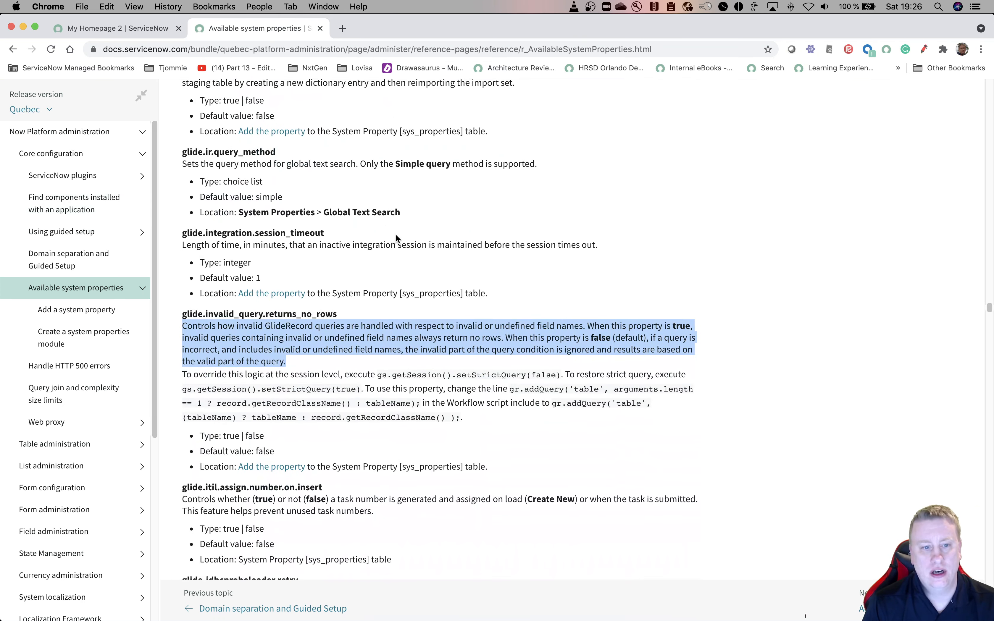
scroll("up", 3)
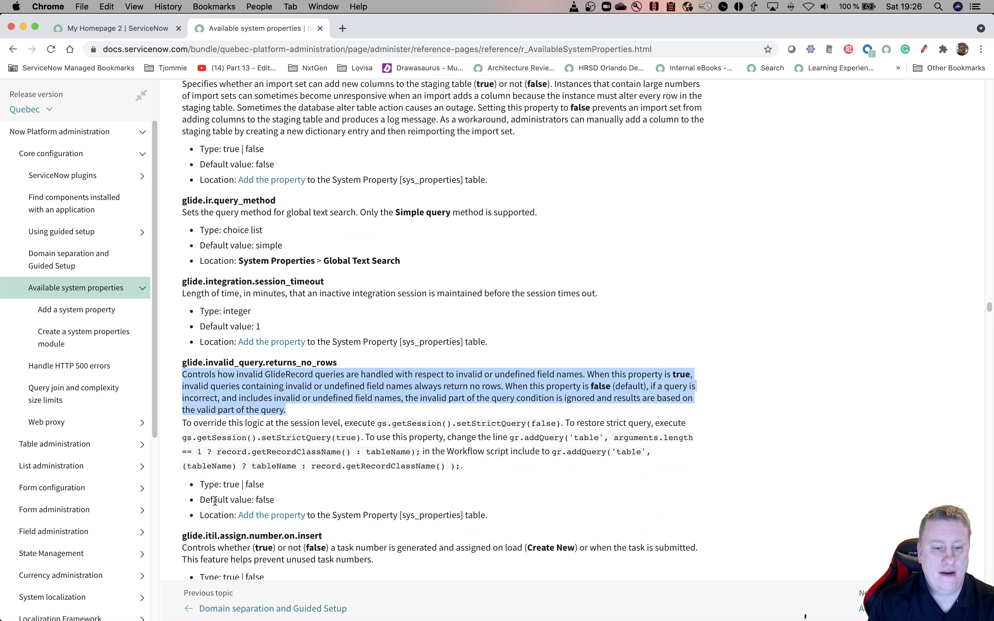
mouse_move(285, 500)
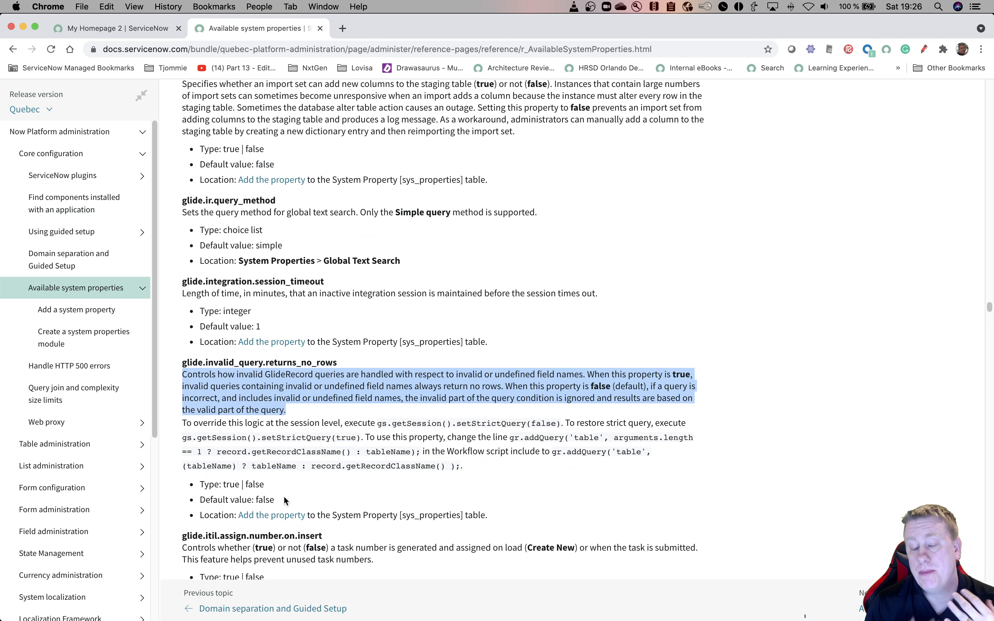
mouse_move(293, 473)
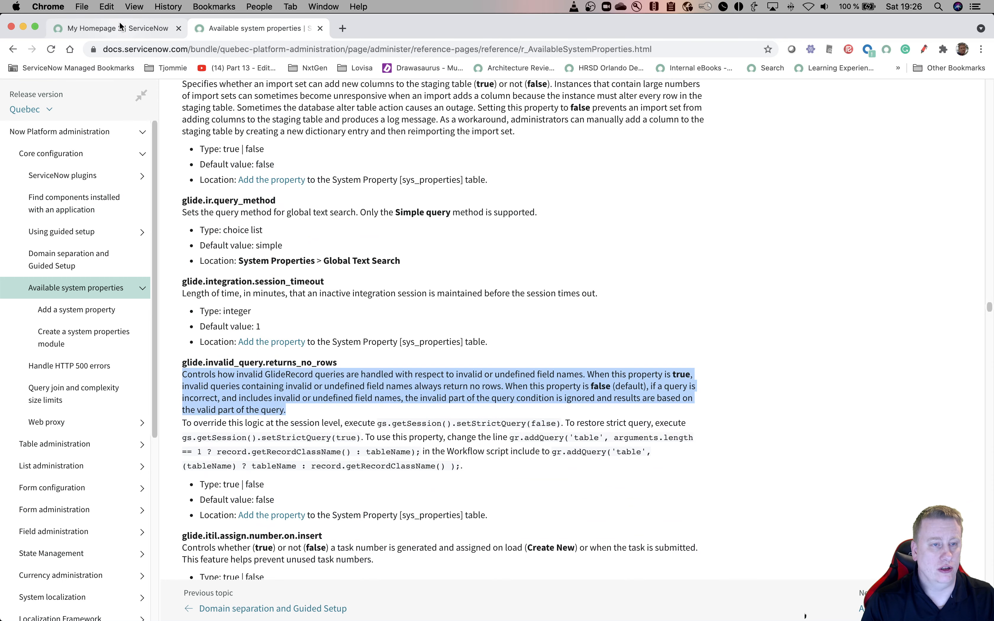
Return to the ServiceNow instance and list all incidents from the navigator.
left_click(114, 28)
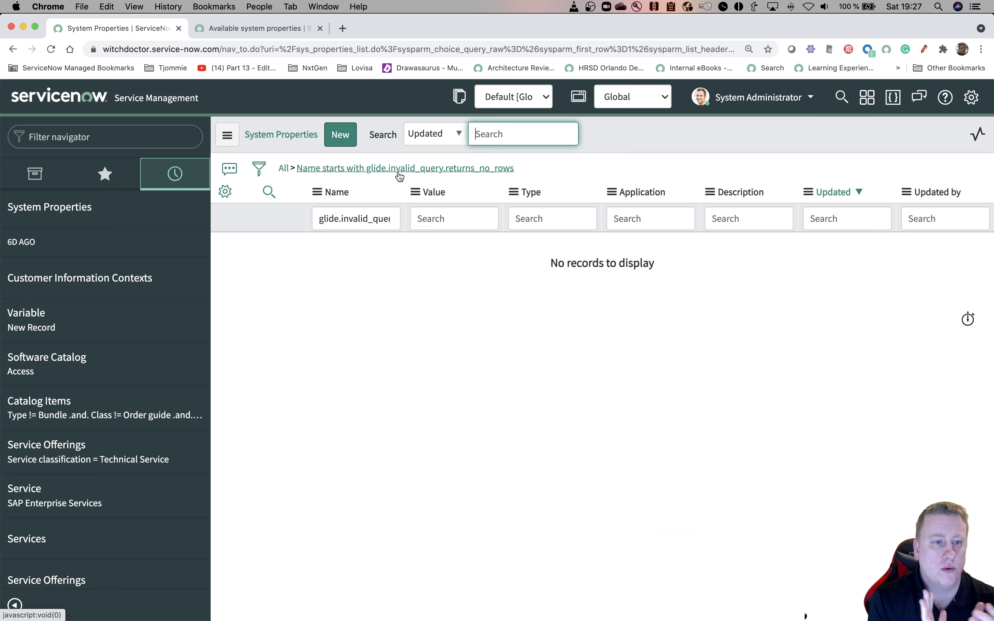
mouse_move(95, 174)
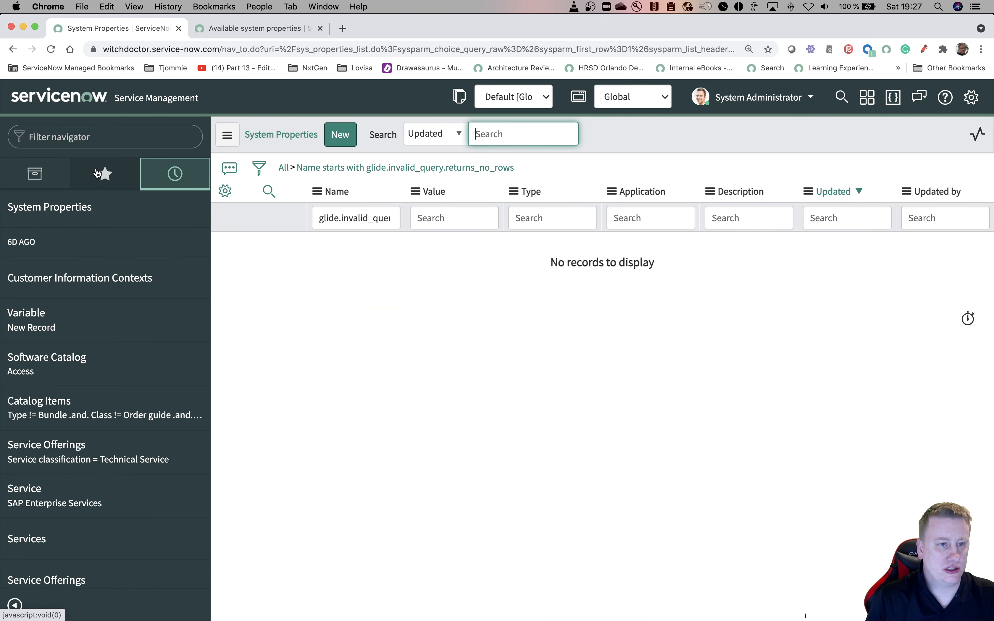
type("sc")
left_click(106, 137)
type("incident")
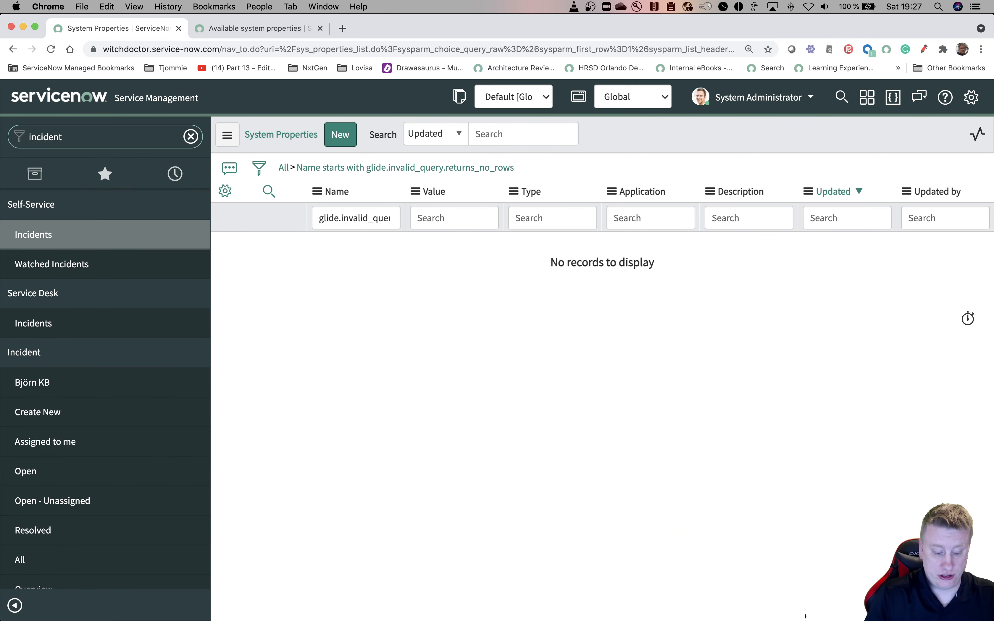
scroll("down", 3)
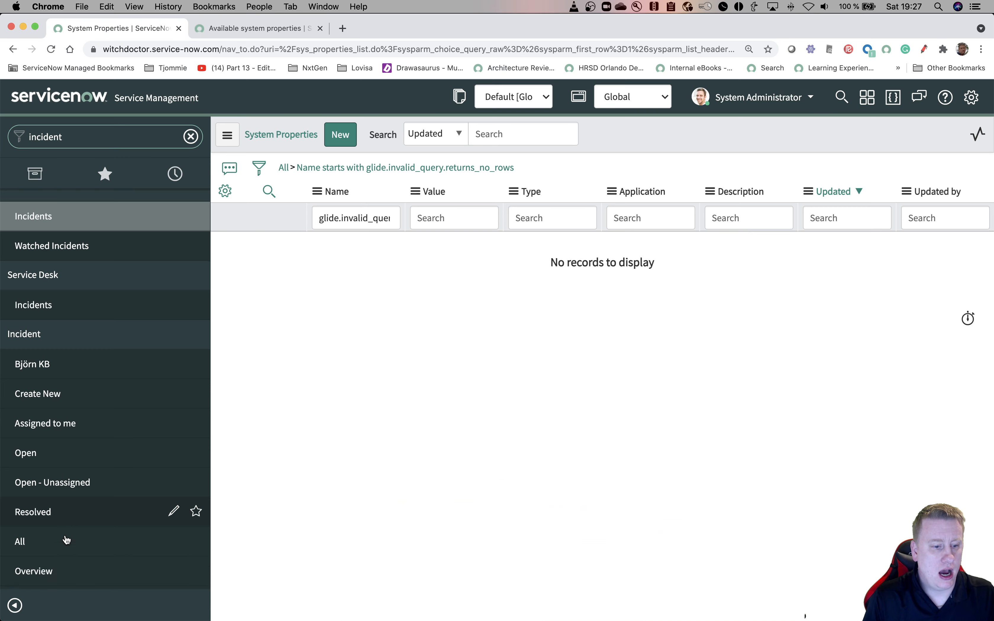
scroll("down", 3)
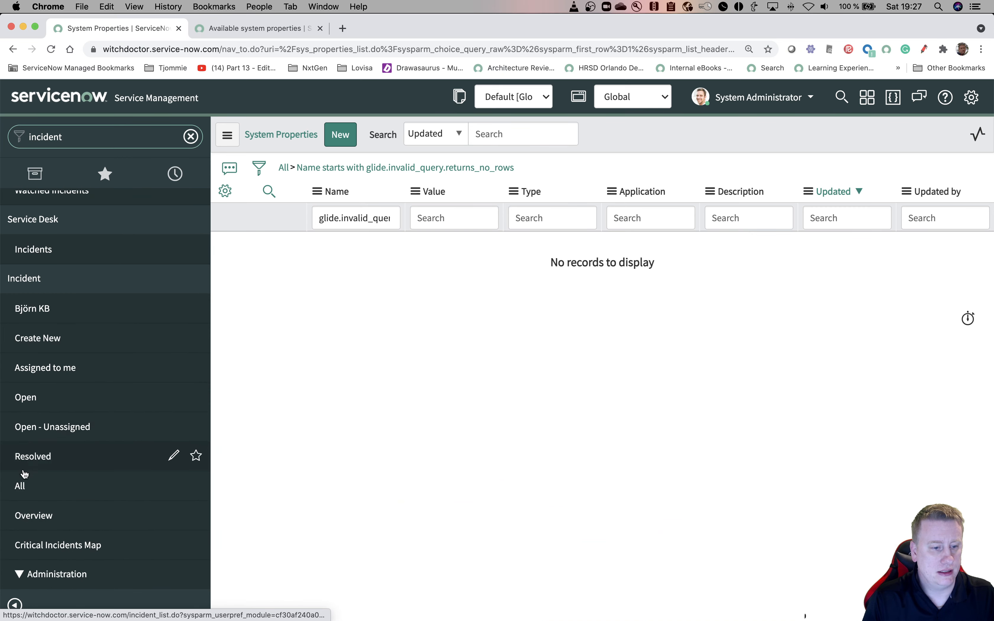
left_click(19, 486)
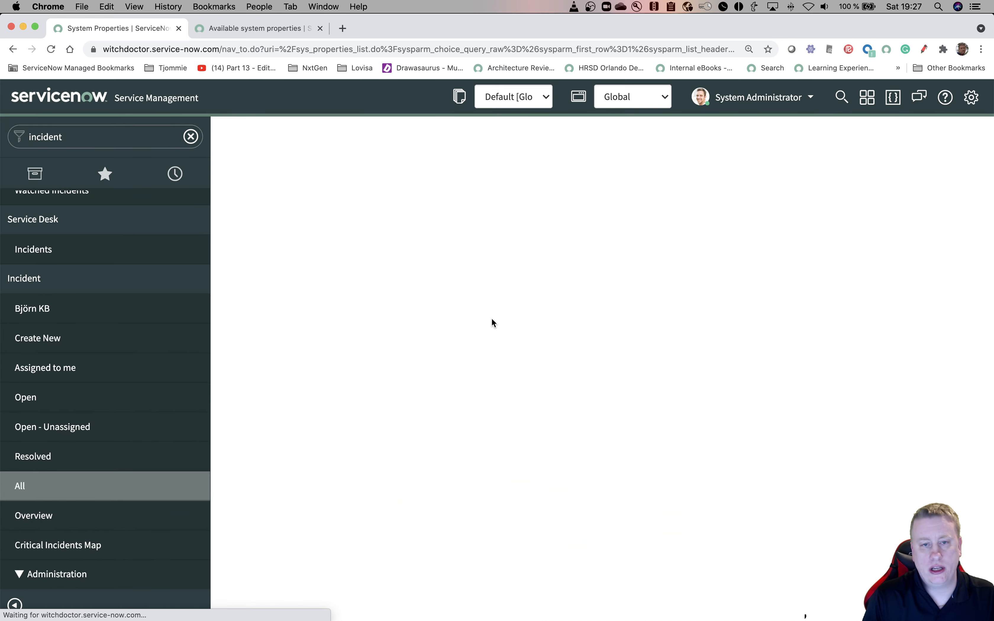
left_click(19, 485)
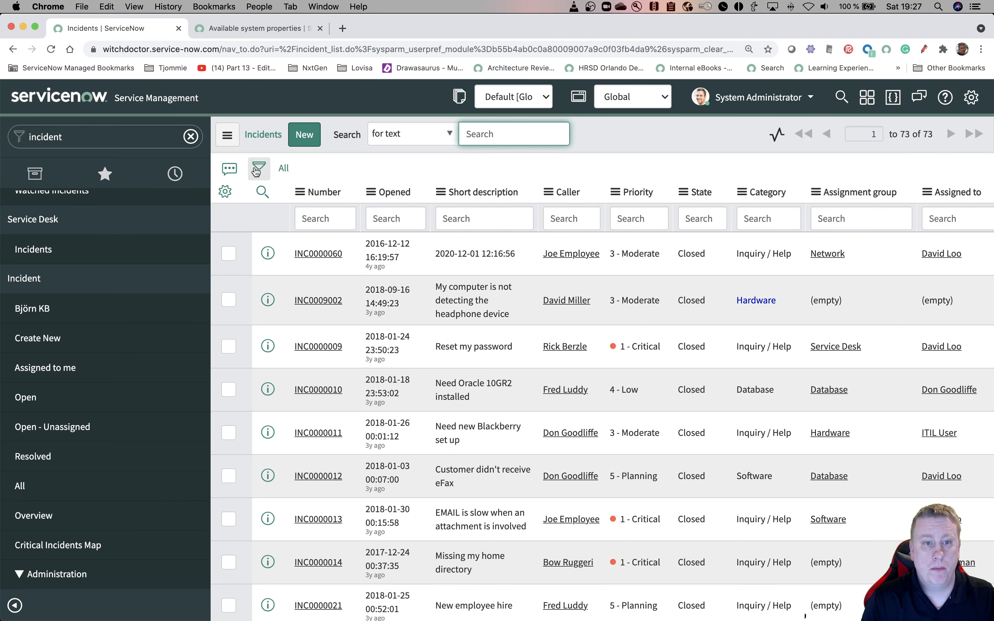
Filter the incident list to Active is true, leaving 45 records.
left_click(258, 168)
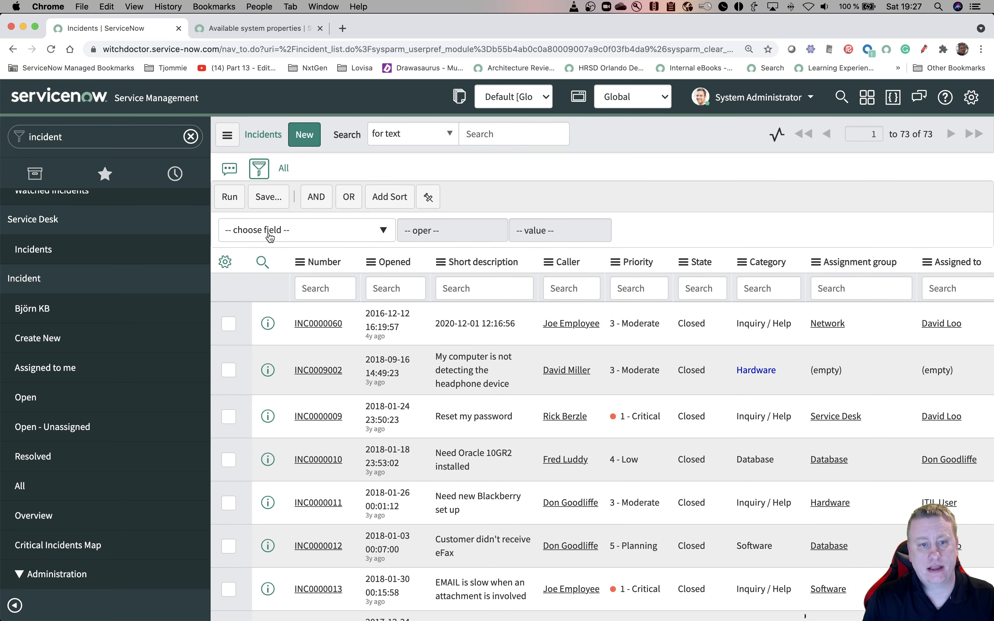
type("act")
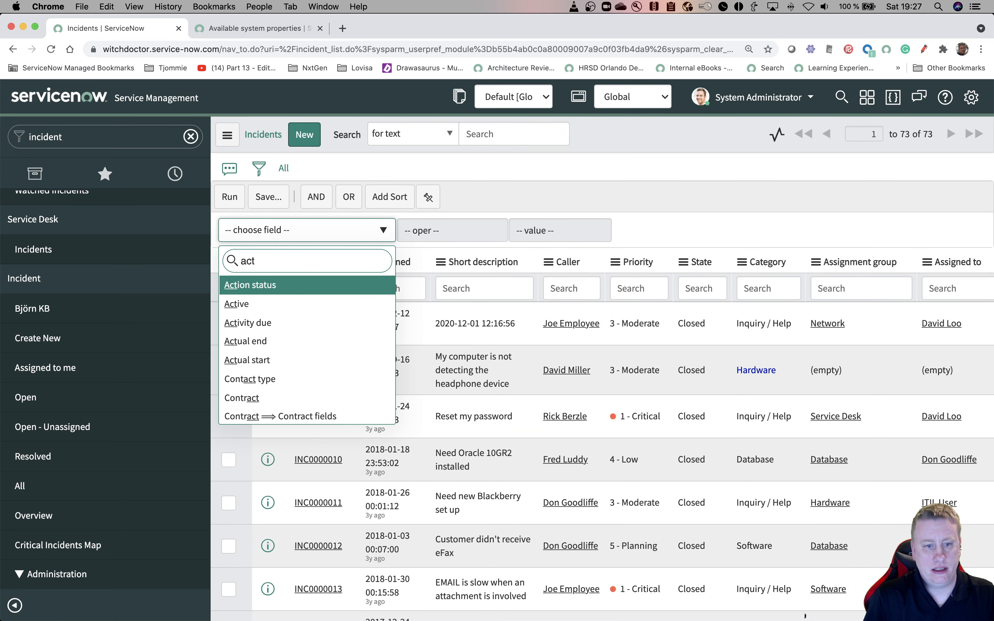
left_click(236, 303)
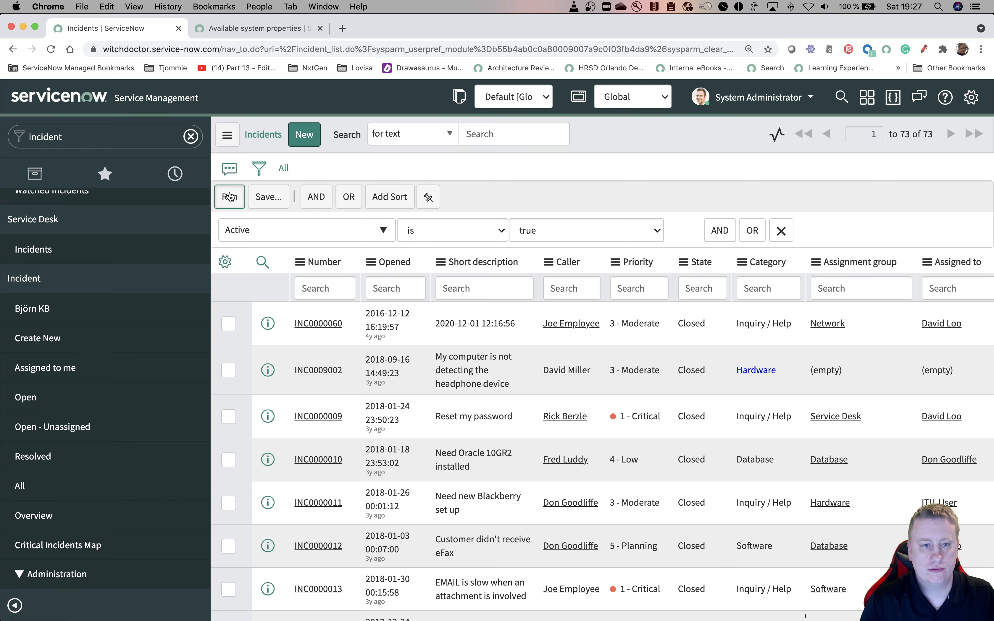
left_click(229, 197)
type("scripts")
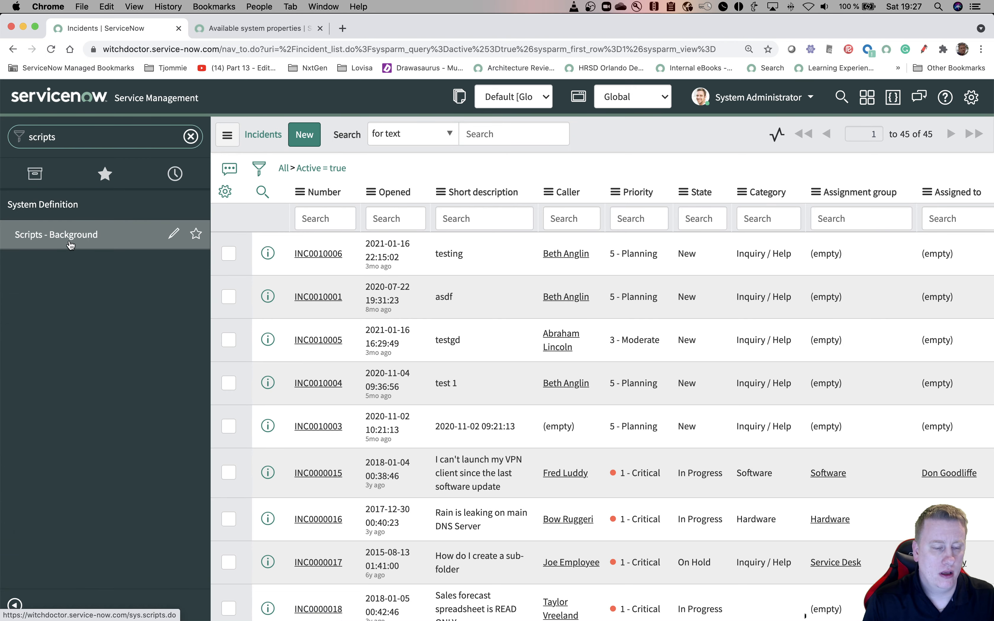
Run the background script counting active incidents, which logs 45 with active=true.
left_click(56, 234)
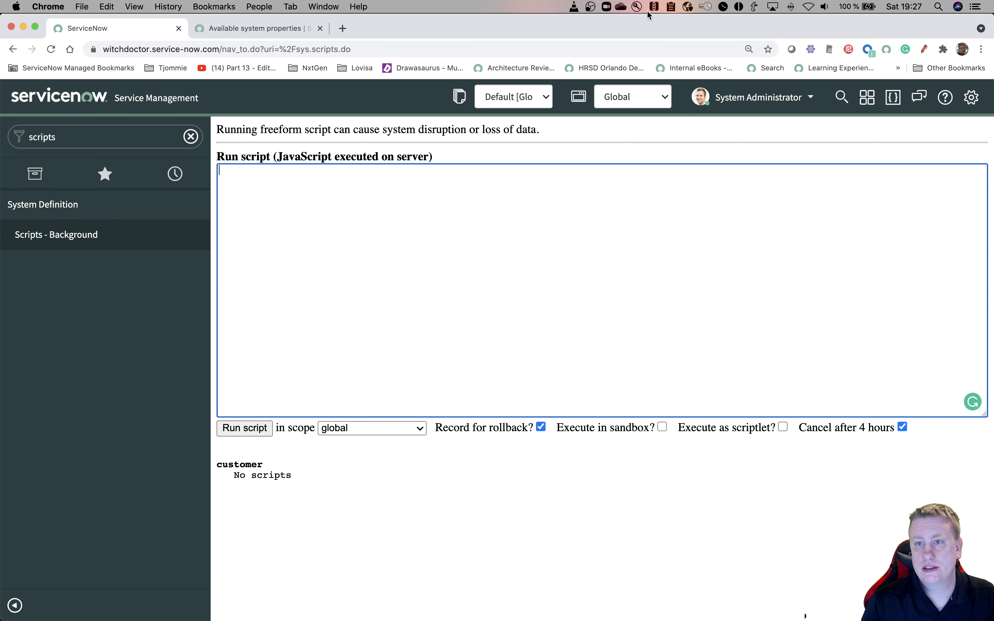
left_click(671, 7)
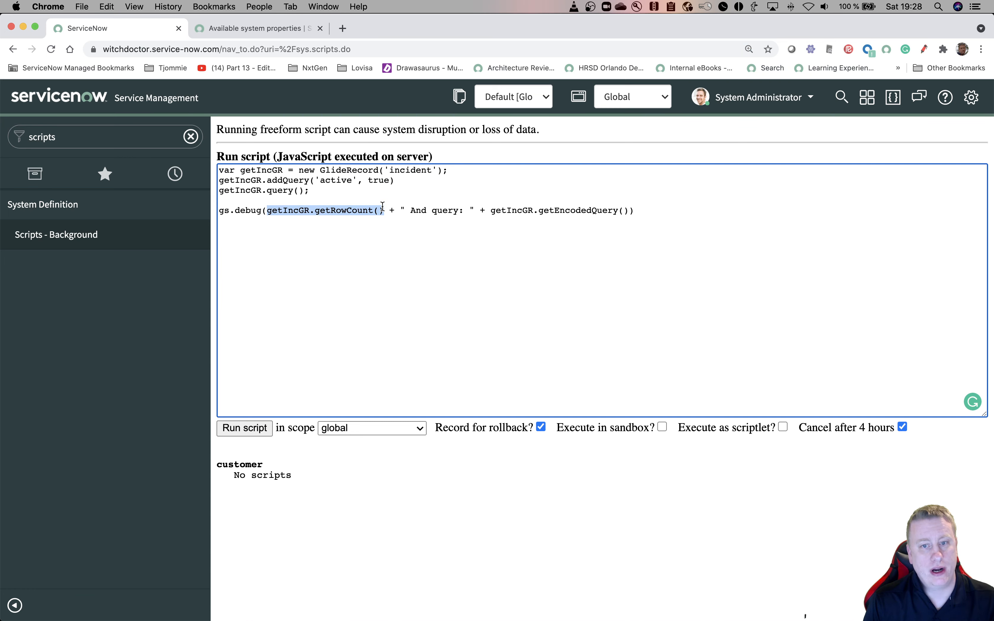
mouse_move(550, 211)
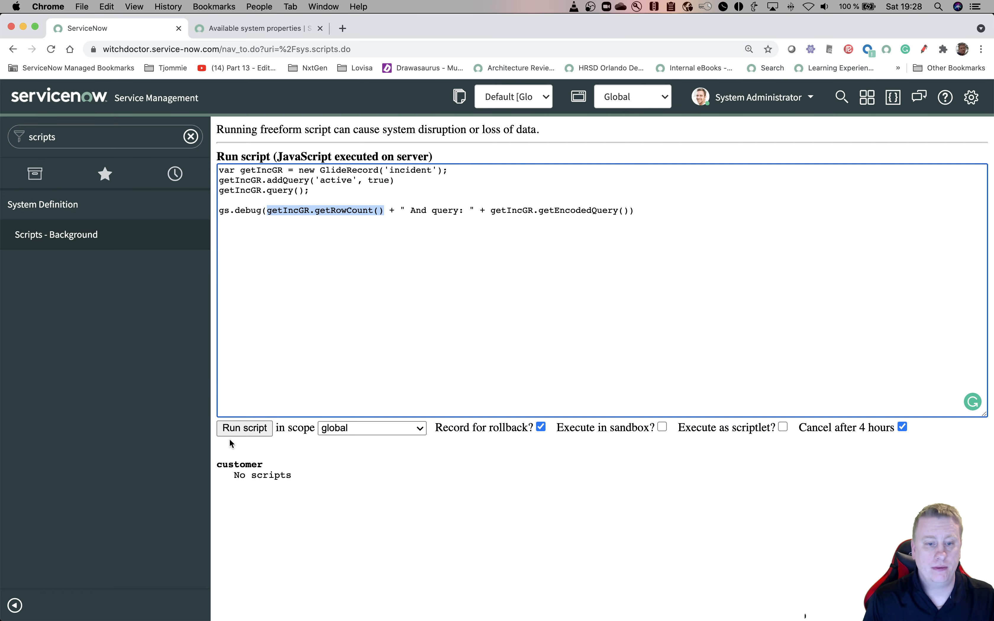
left_click(243, 428)
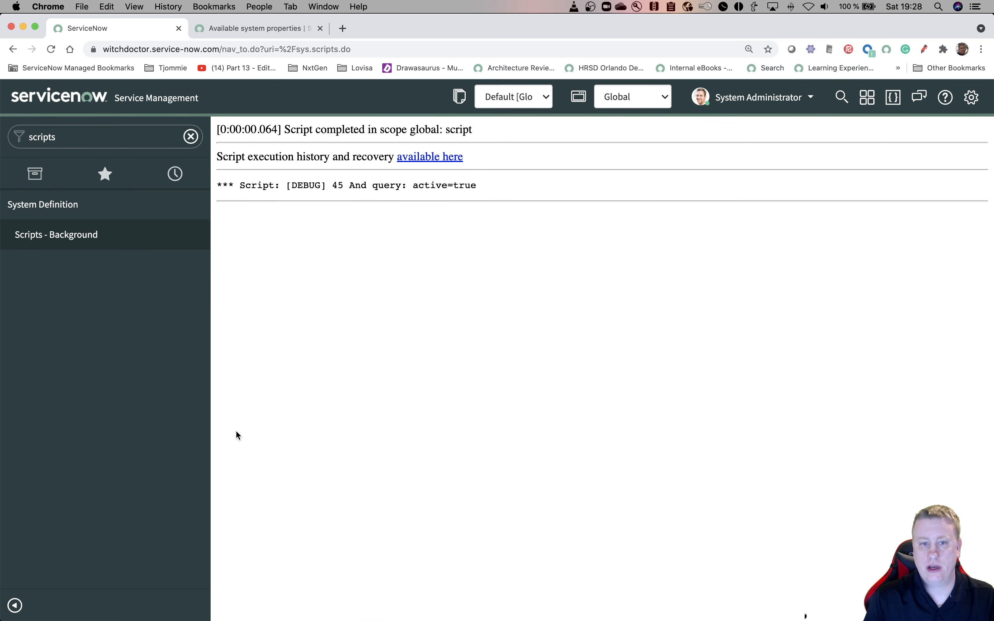
mouse_move(424, 188)
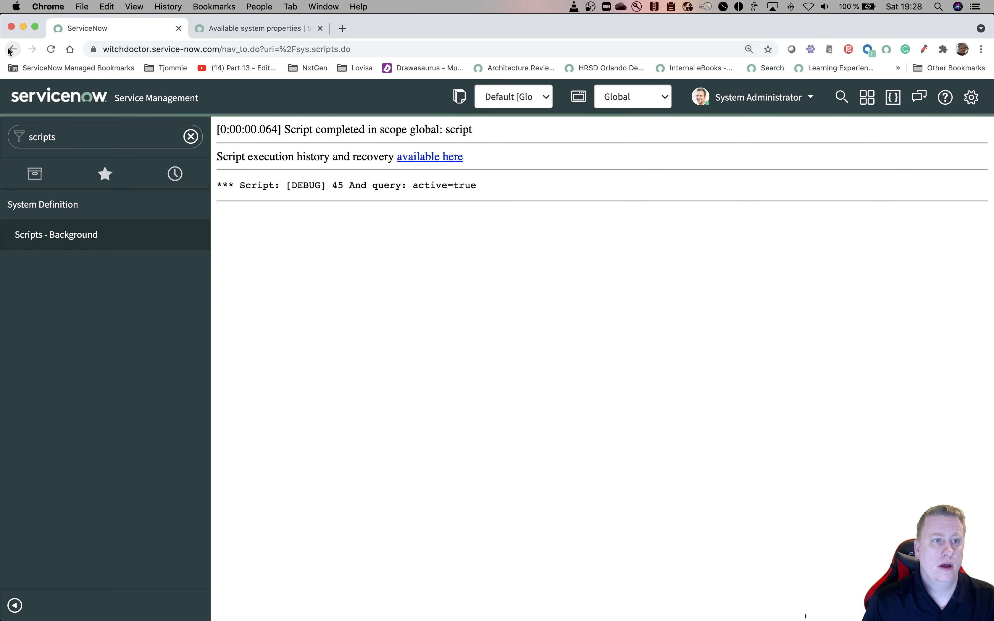
Edit the script so the query field reads 'activee' instead of 'active'.
left_click(12, 48)
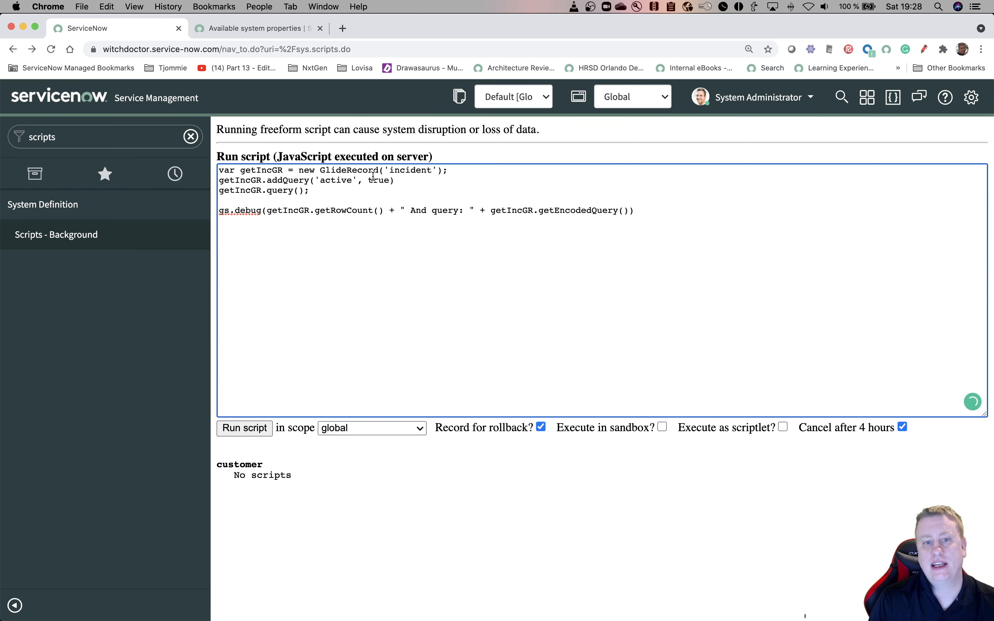
type("e")
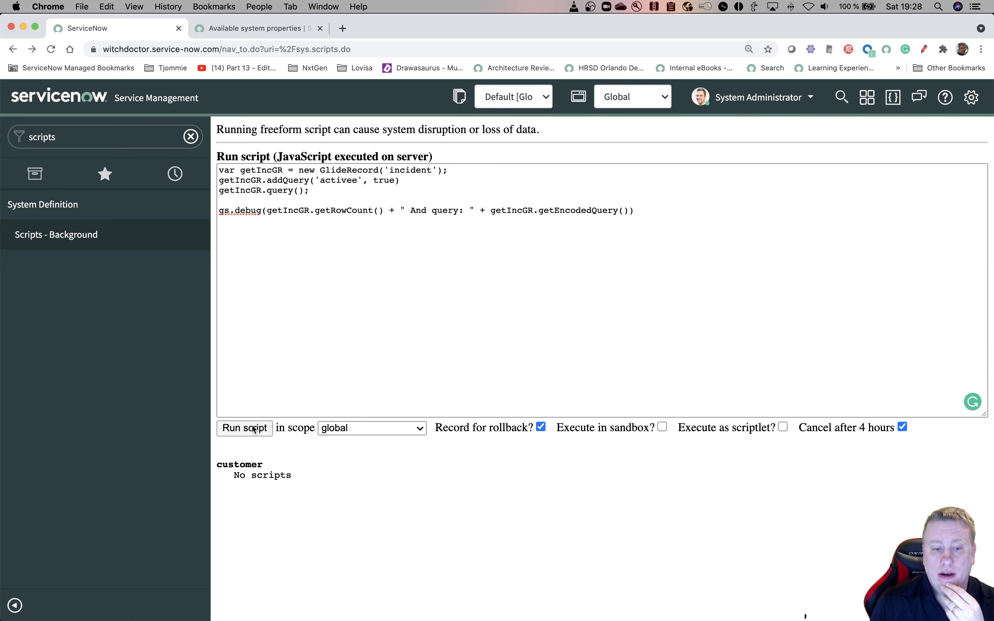
left_click(244, 427)
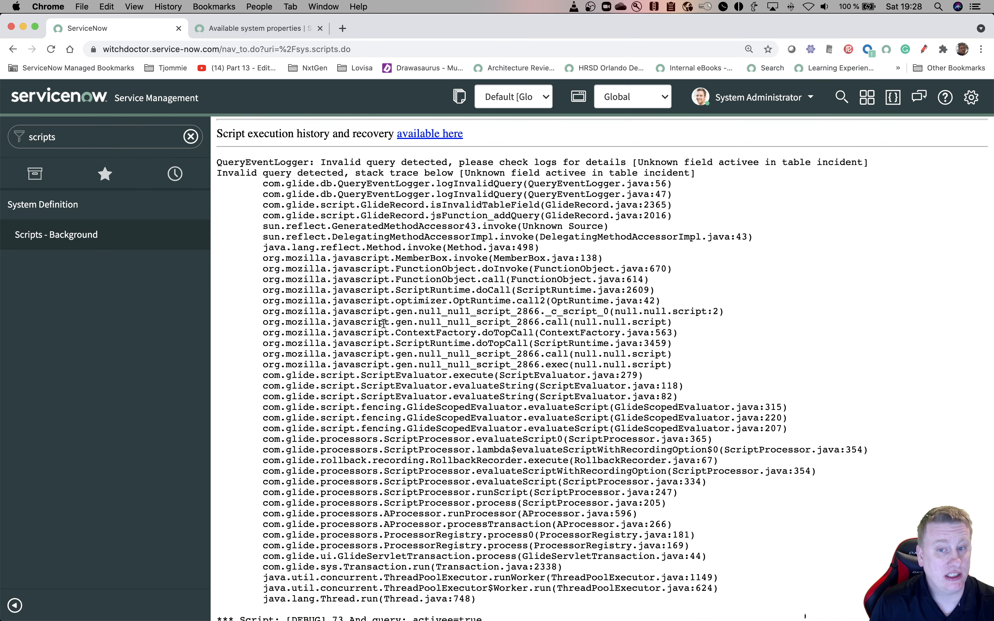
scroll("down", 3)
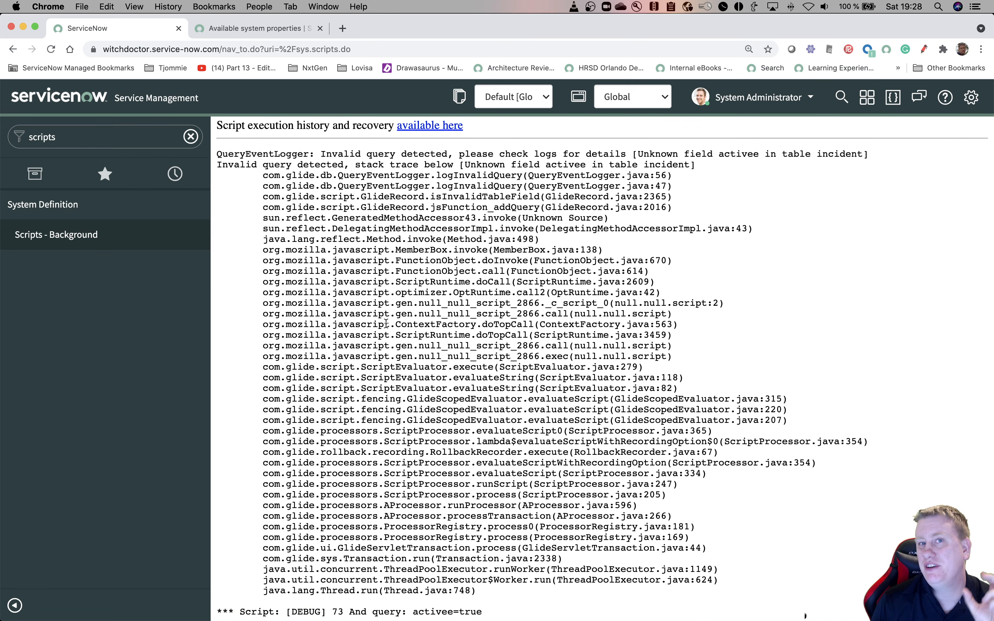
scroll("down", 3)
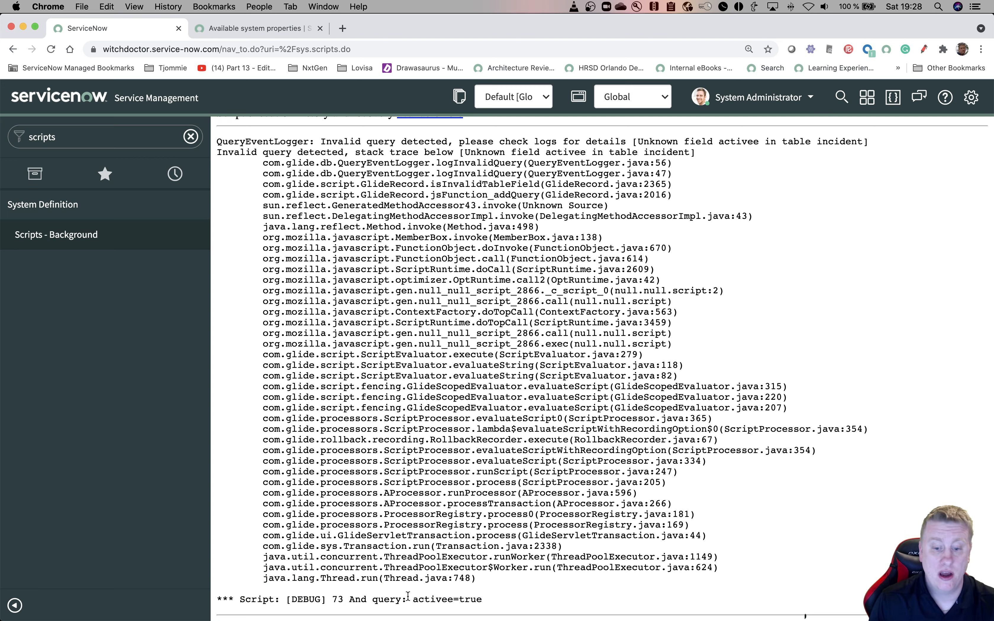
double_click(447, 599)
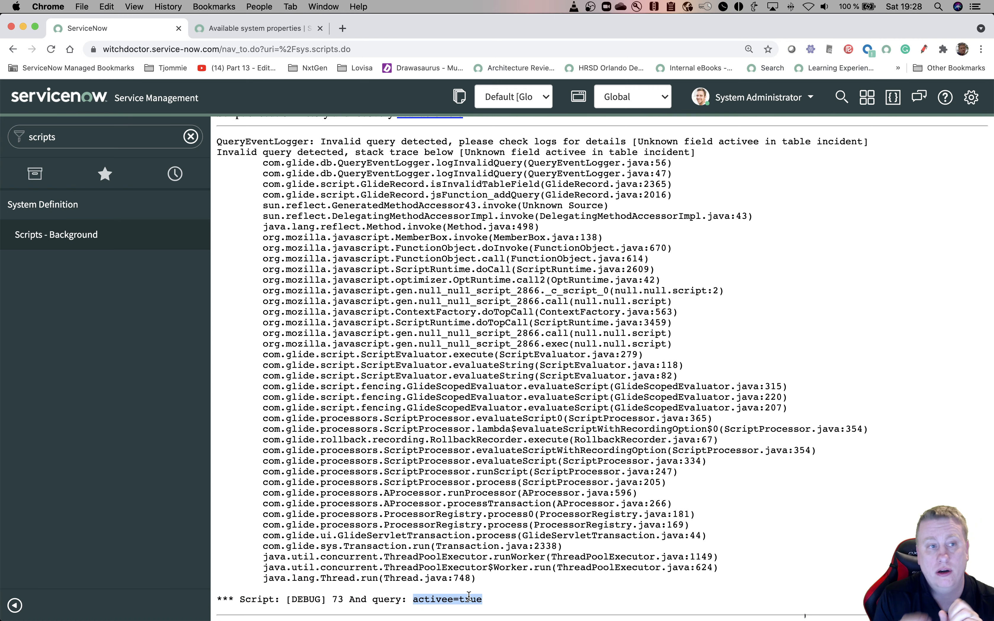
scroll("up", 3)
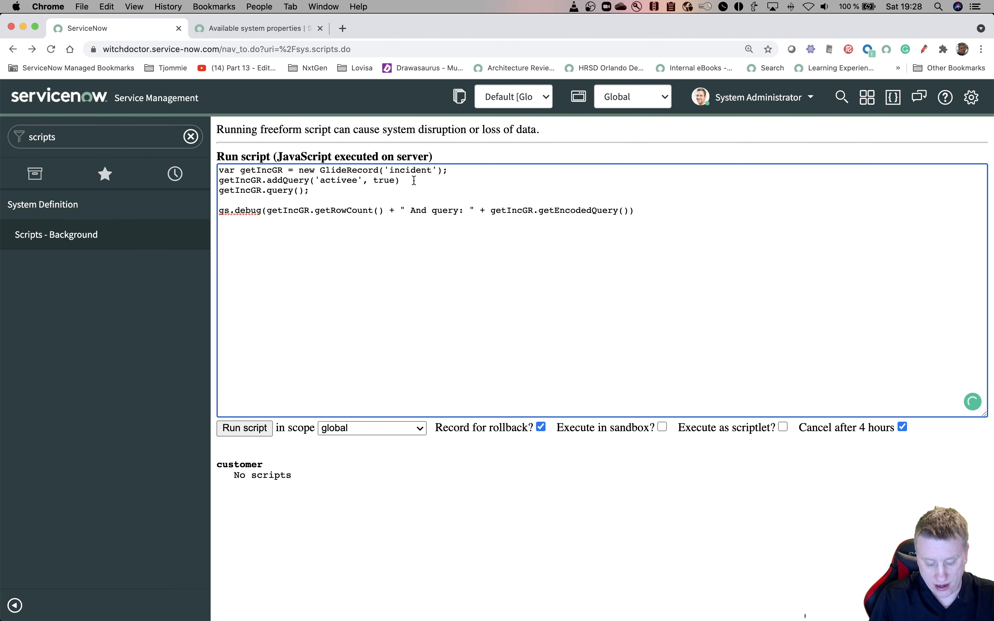
type("getIncGR.addQuery")
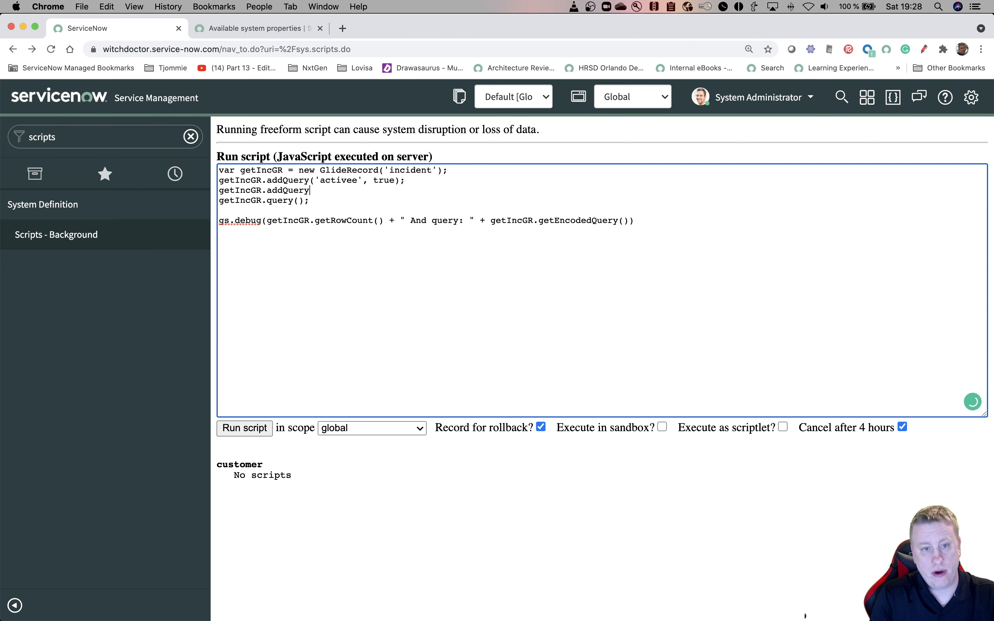
type("('shirt_desc")
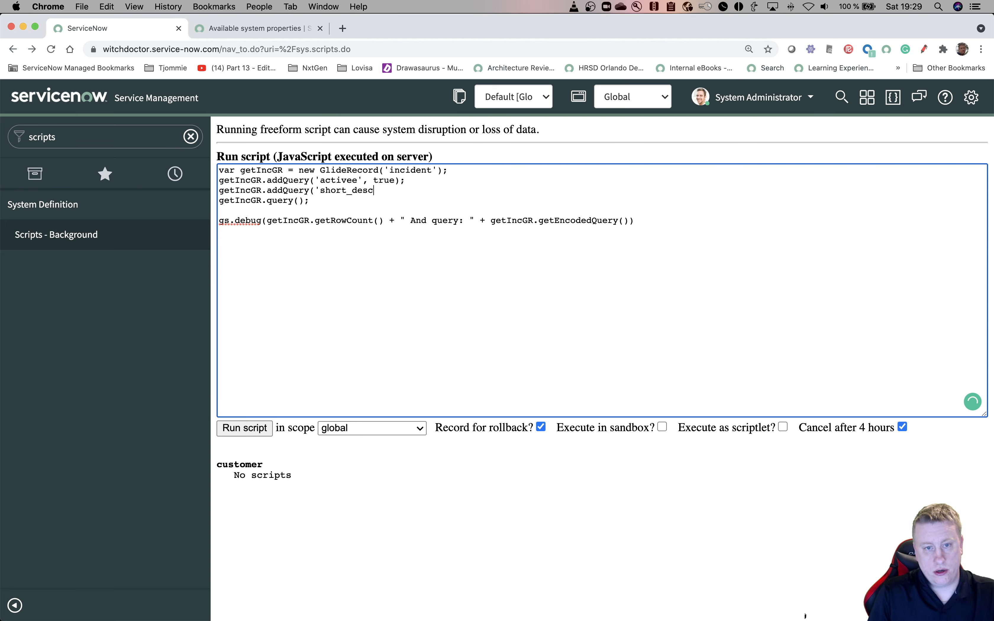
type("rup")
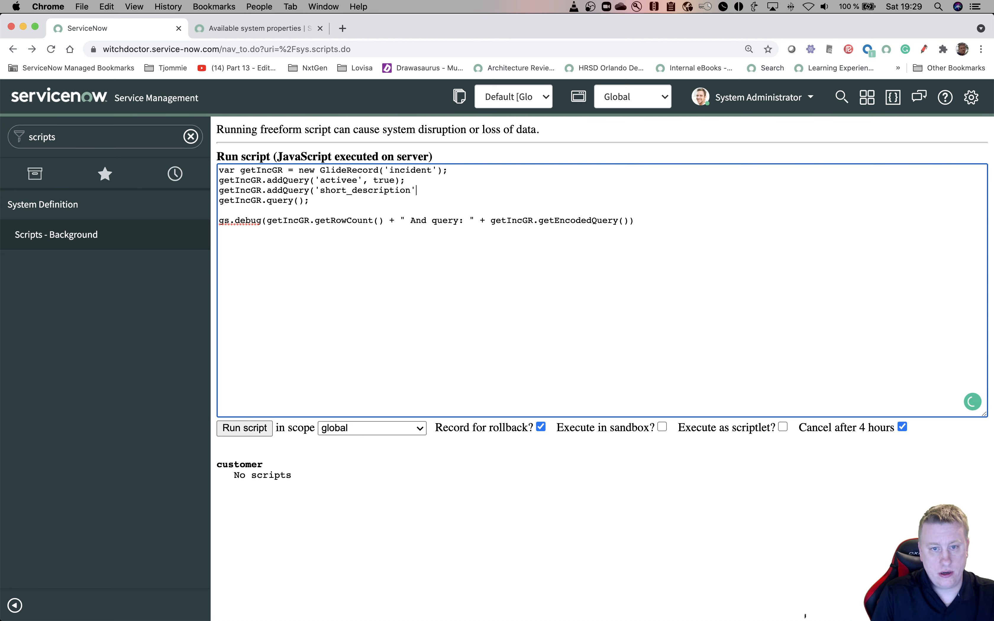
type(",'rtgh');")
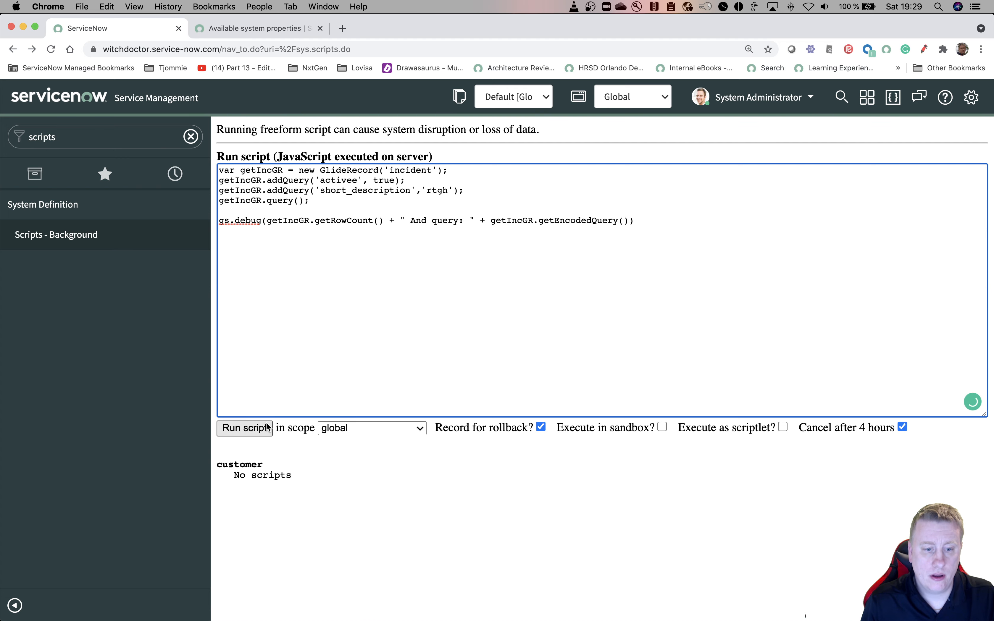
left_click(244, 428)
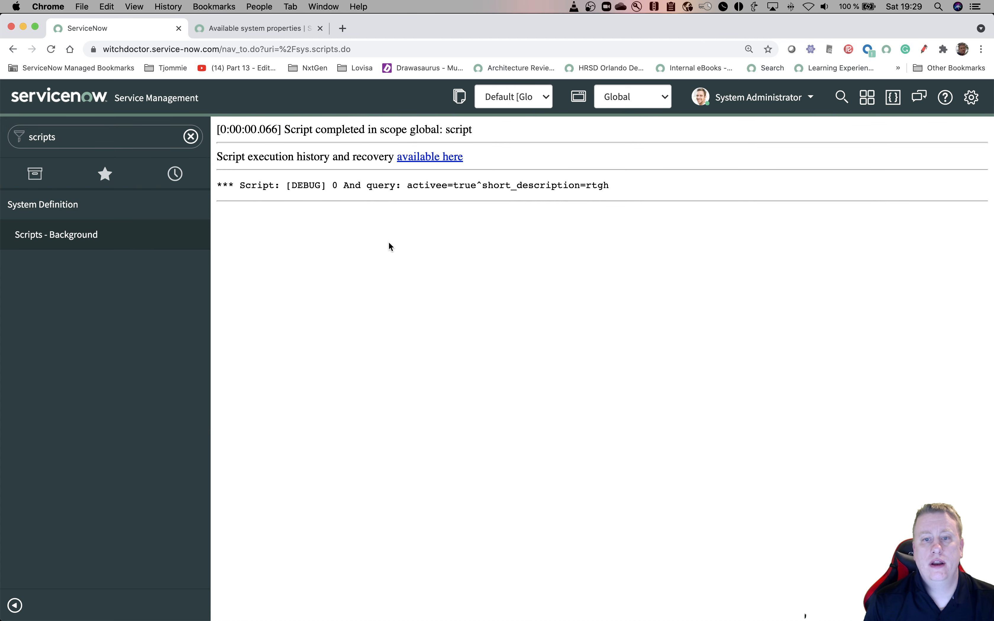
mouse_move(328, 180)
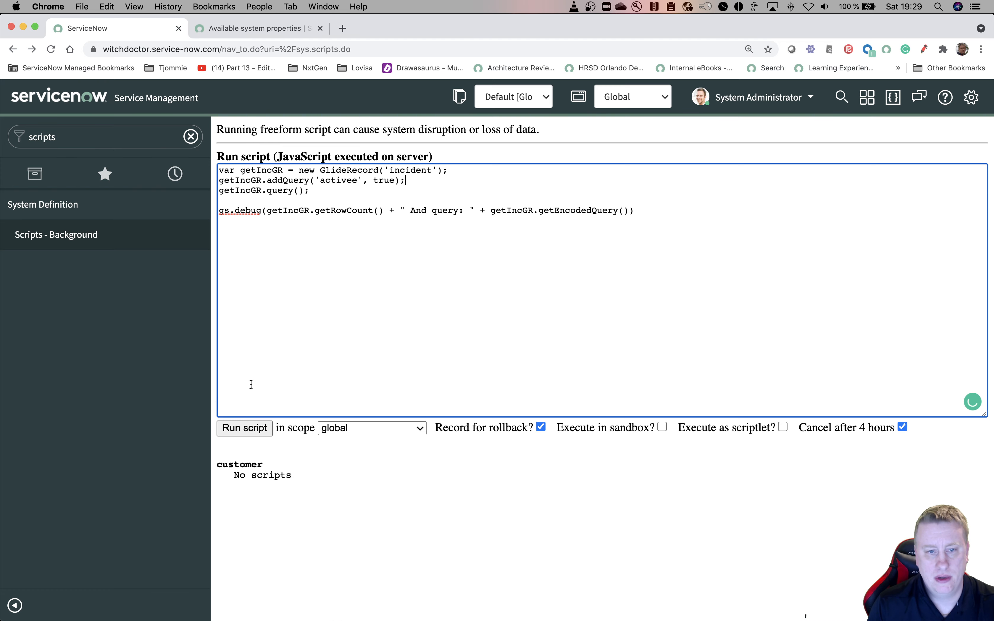
mouse_move(289, 374)
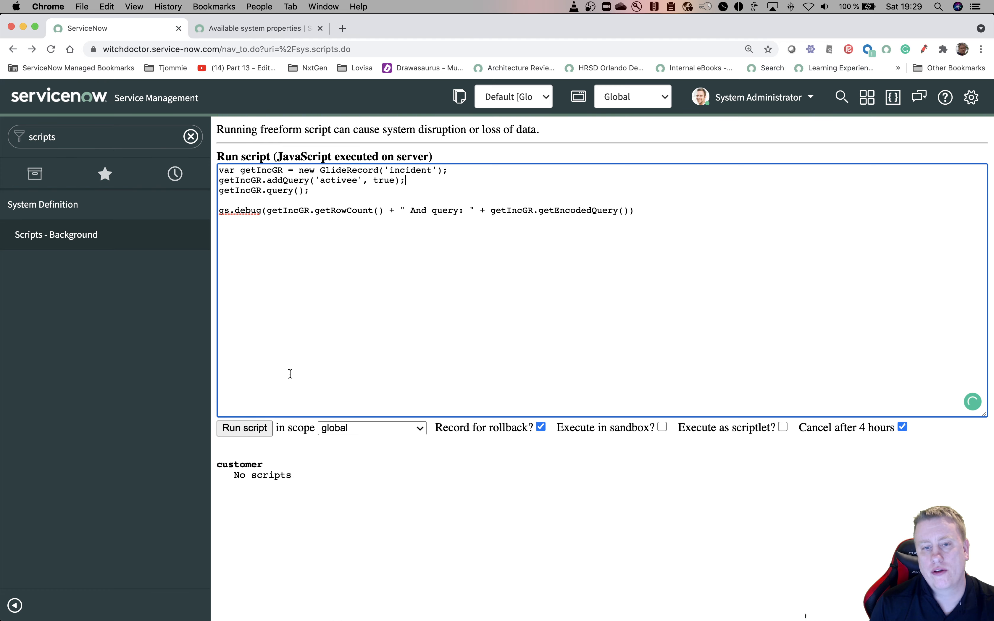
mouse_move(438, 180)
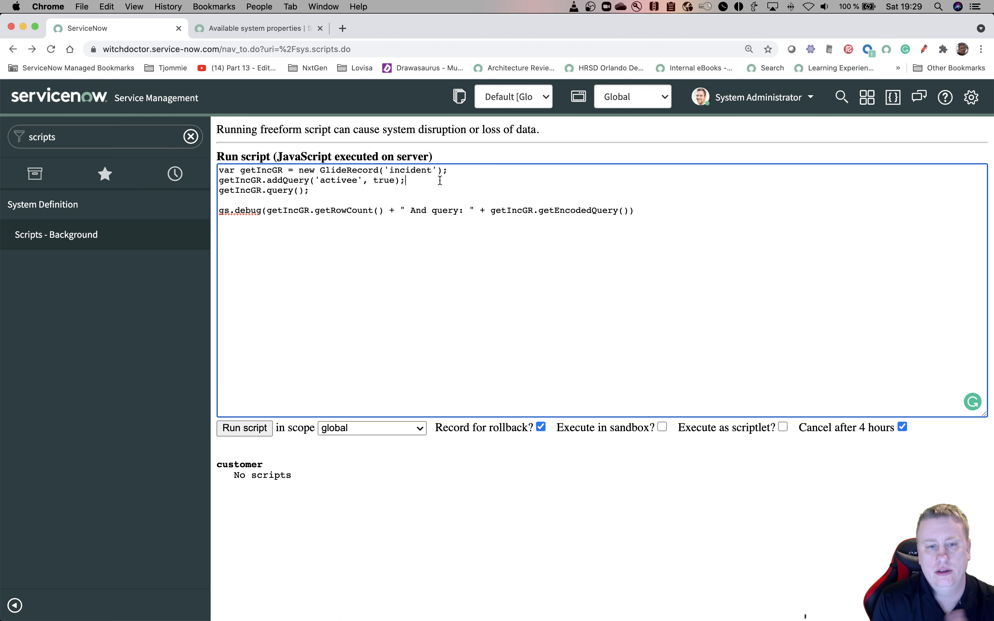
mouse_move(268, 43)
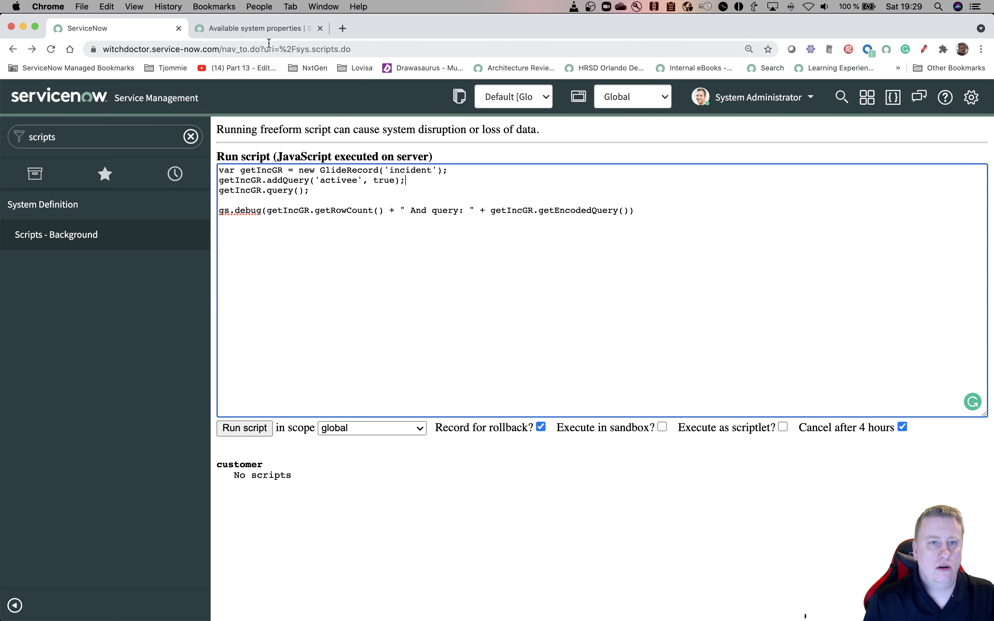
mouse_move(198, 108)
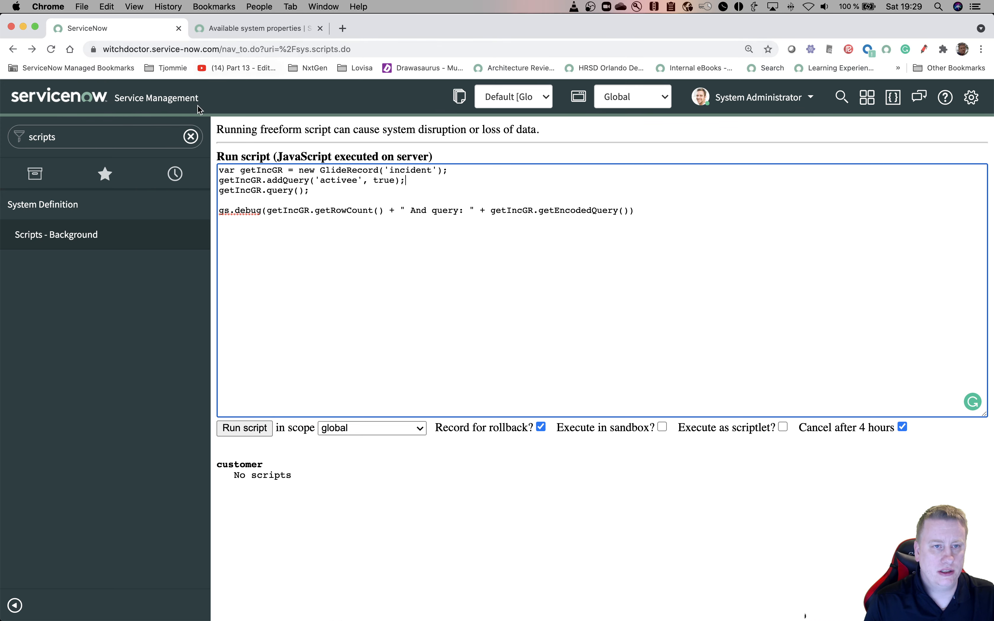
Submit the new glide.invalid_query.returns_no_rows true/false property with value true, then look up script modules.
left_click(175, 174)
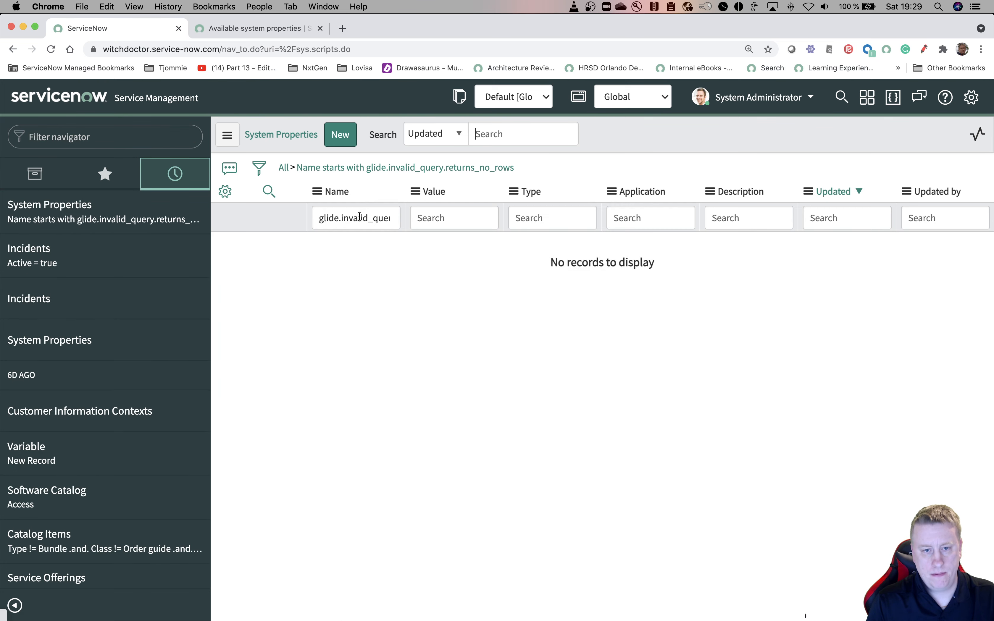
triple_click(355, 218)
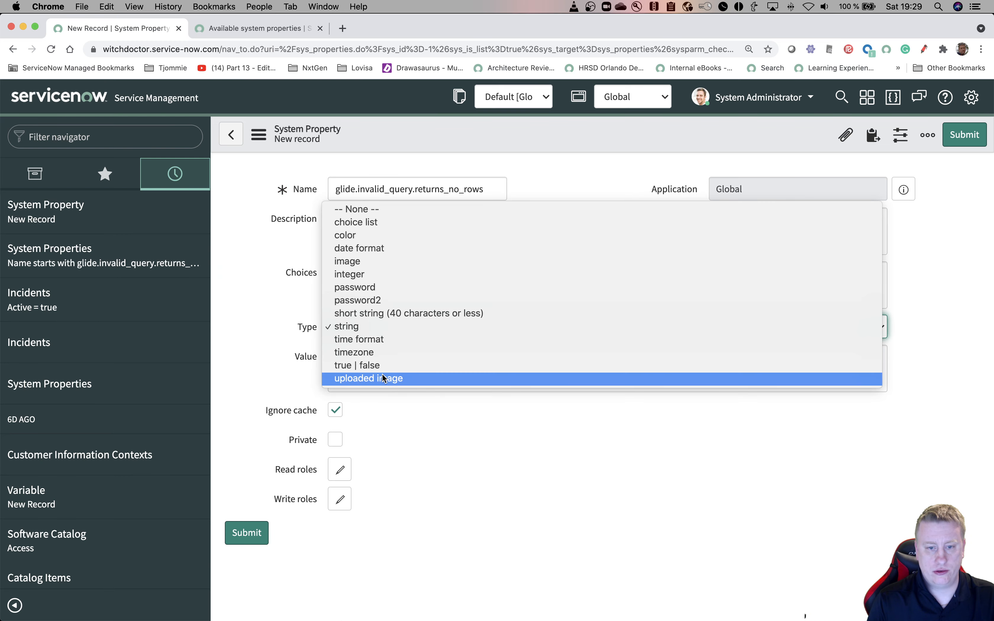
left_click(356, 365)
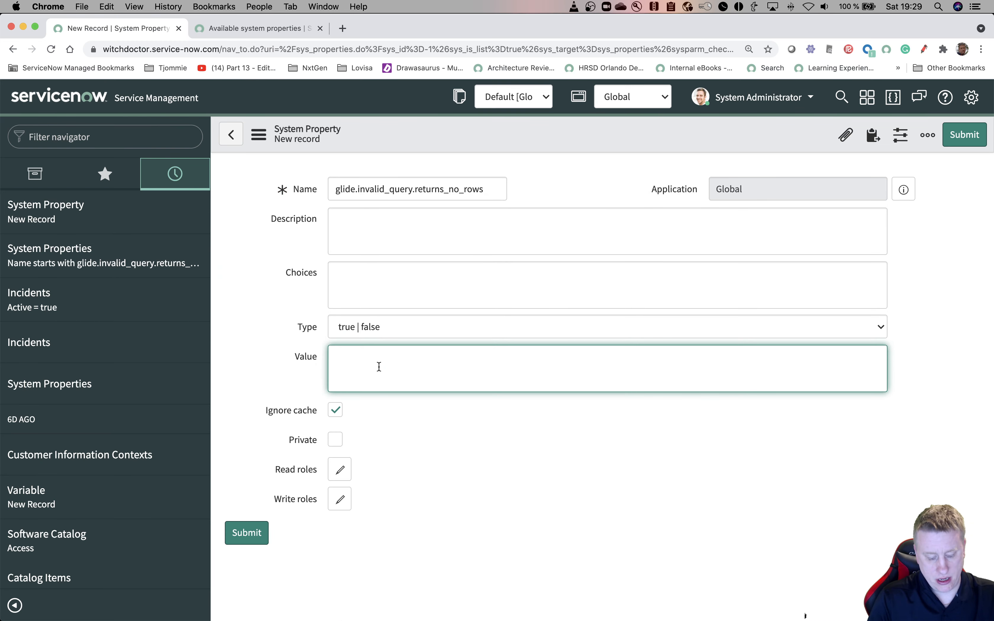
type("true")
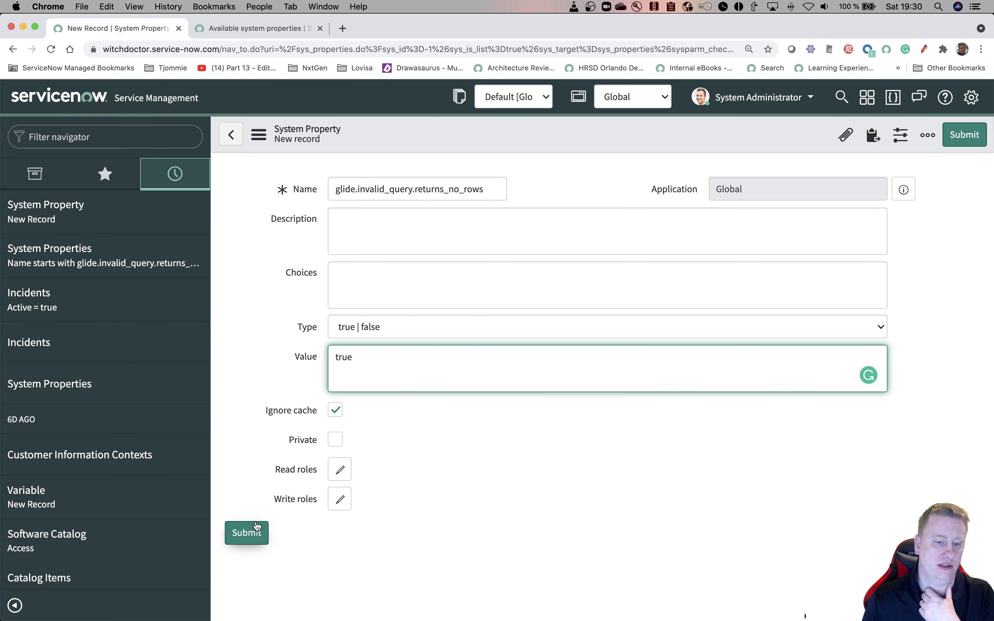
left_click(246, 532)
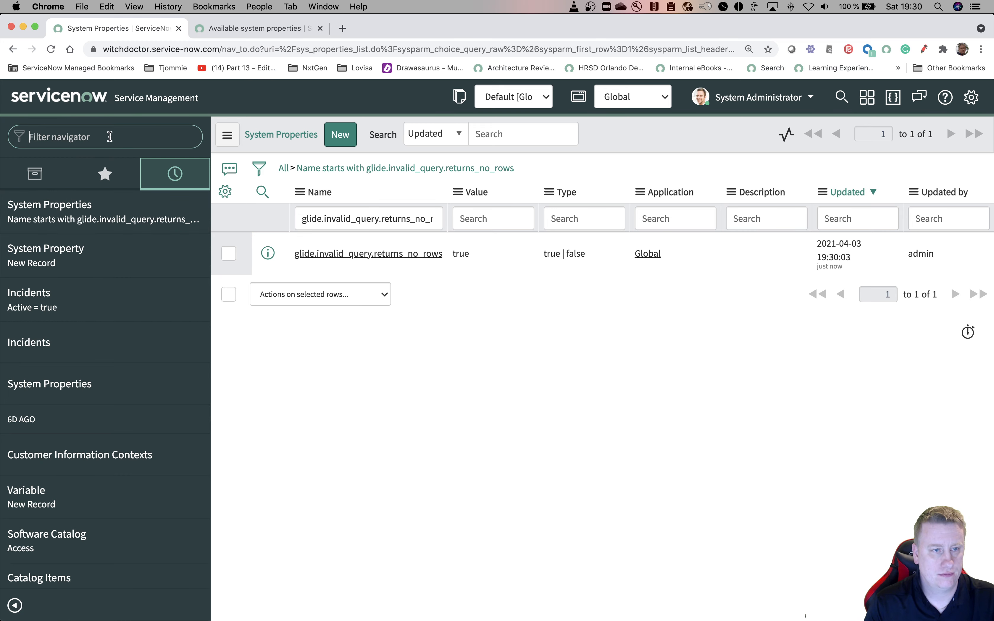
type("scripts")
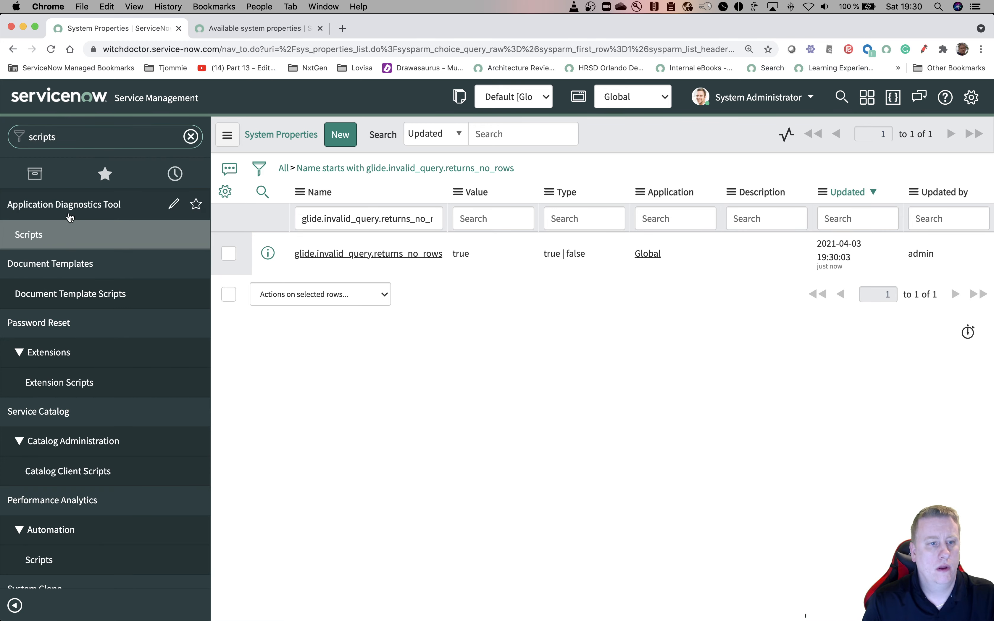
Run the background script with the 'activee' misspelling, logging 0 rows and query sys_idNotValidnull.
left_click(29, 234)
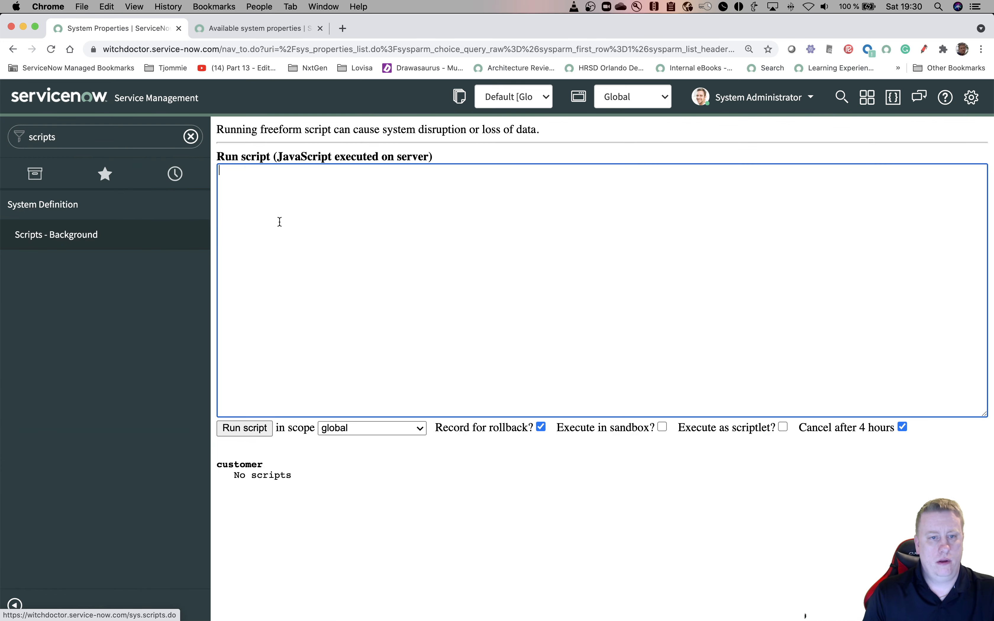
type("glide.invalid_query.returns_no_rows")
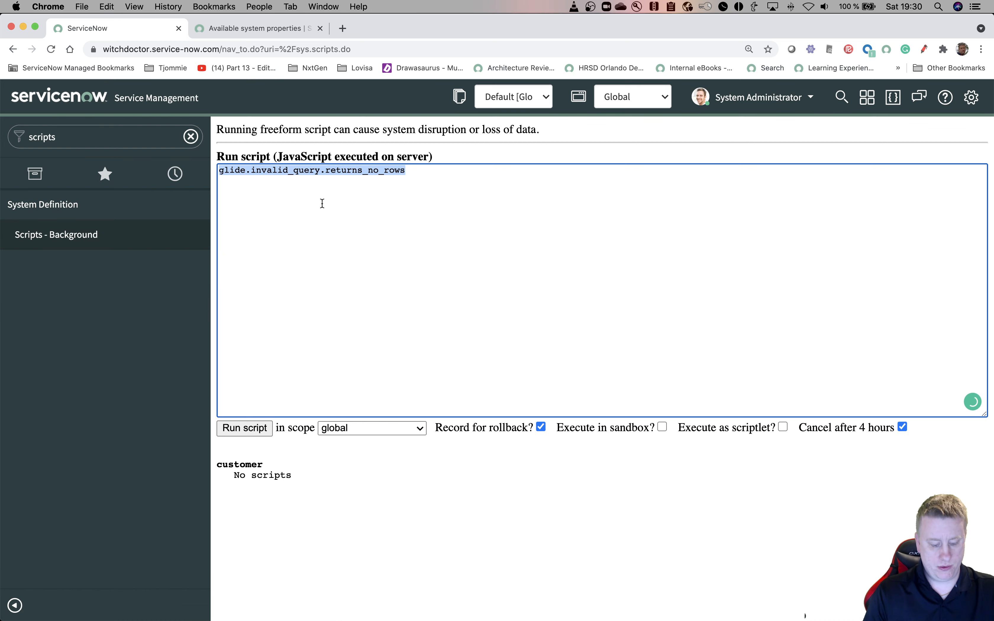
left_click(671, 7)
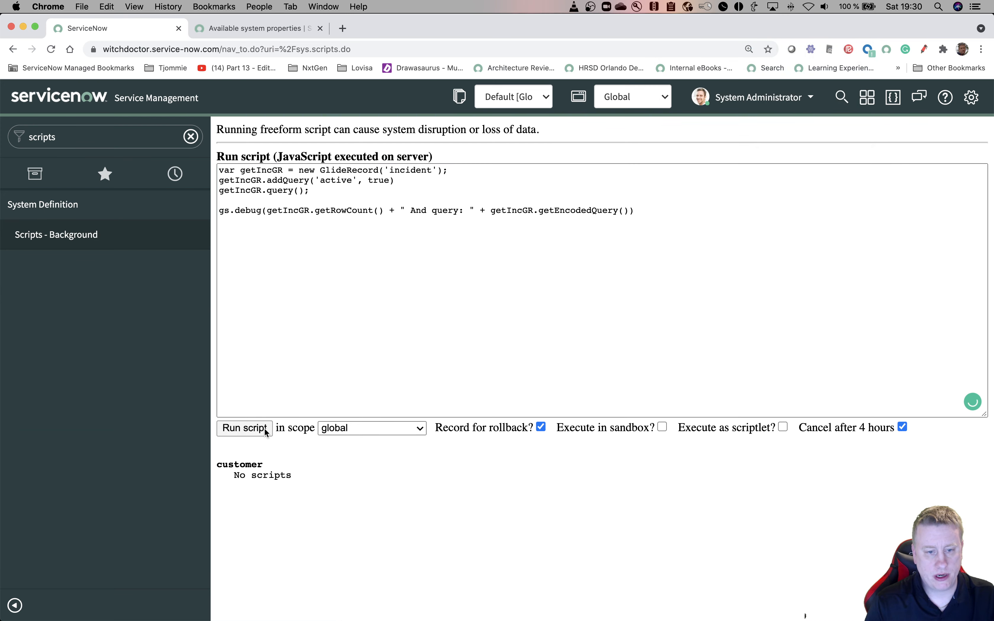
left_click(244, 428)
type("e")
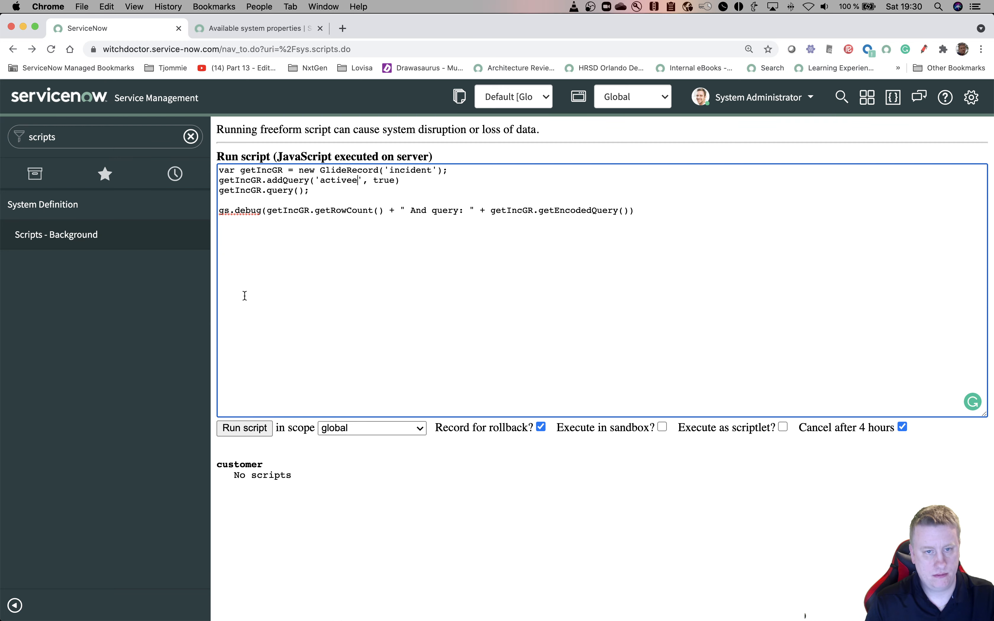
left_click(243, 428)
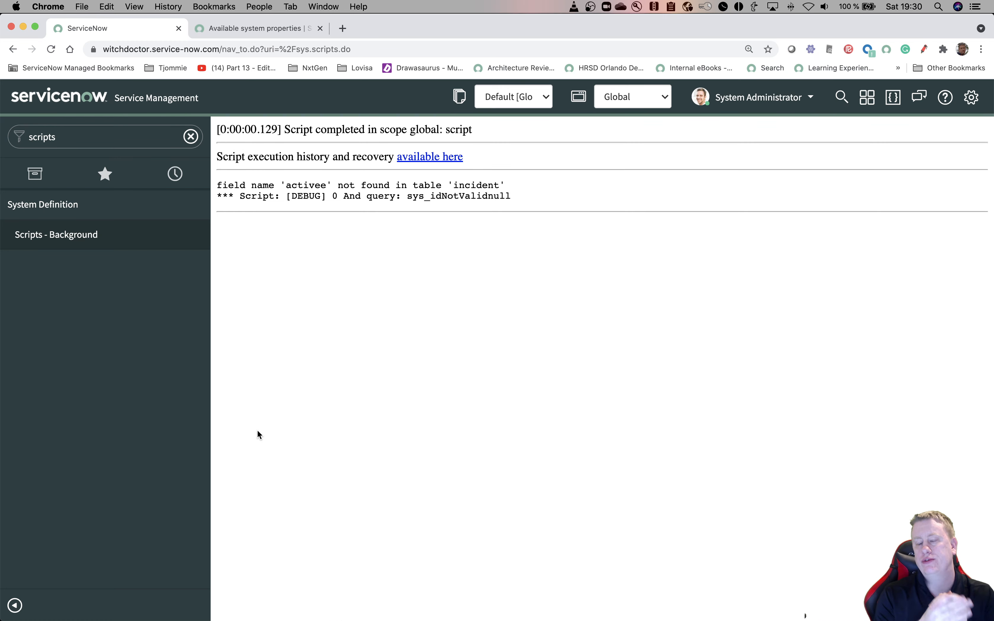
mouse_move(311, 363)
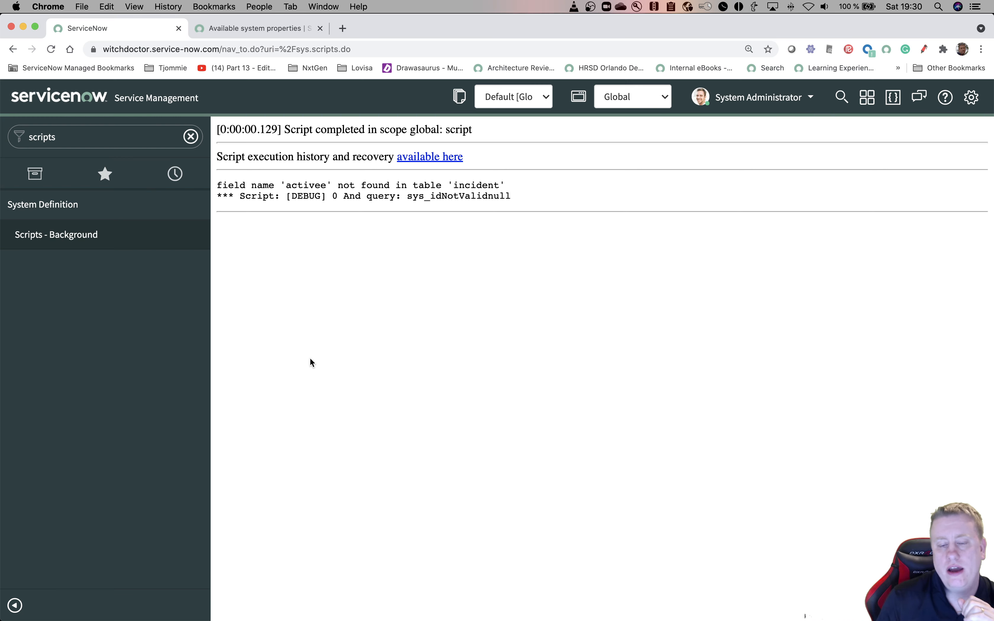
double_click(456, 195)
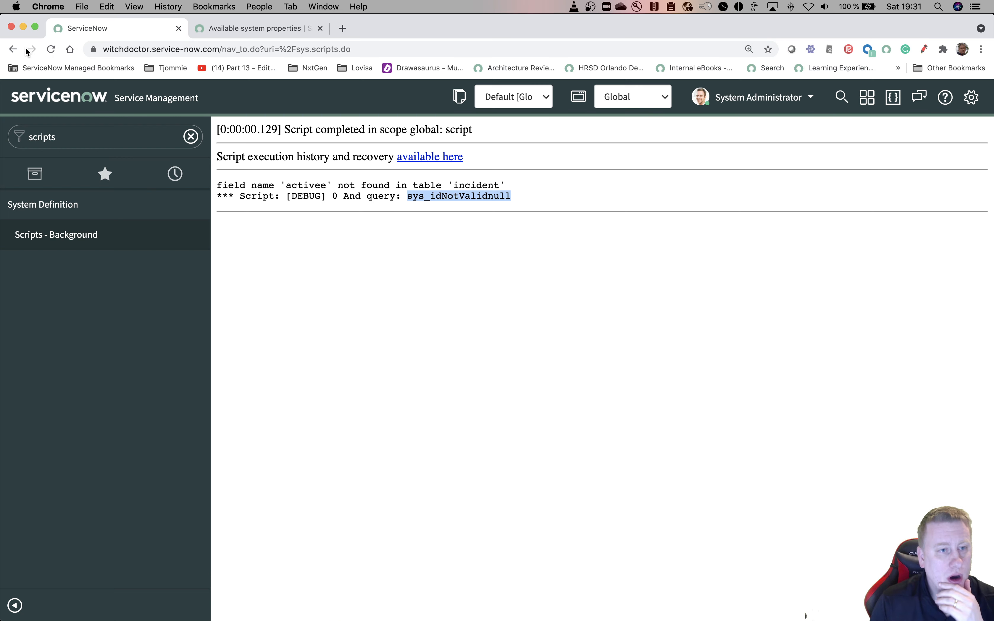
mouse_move(31, 49)
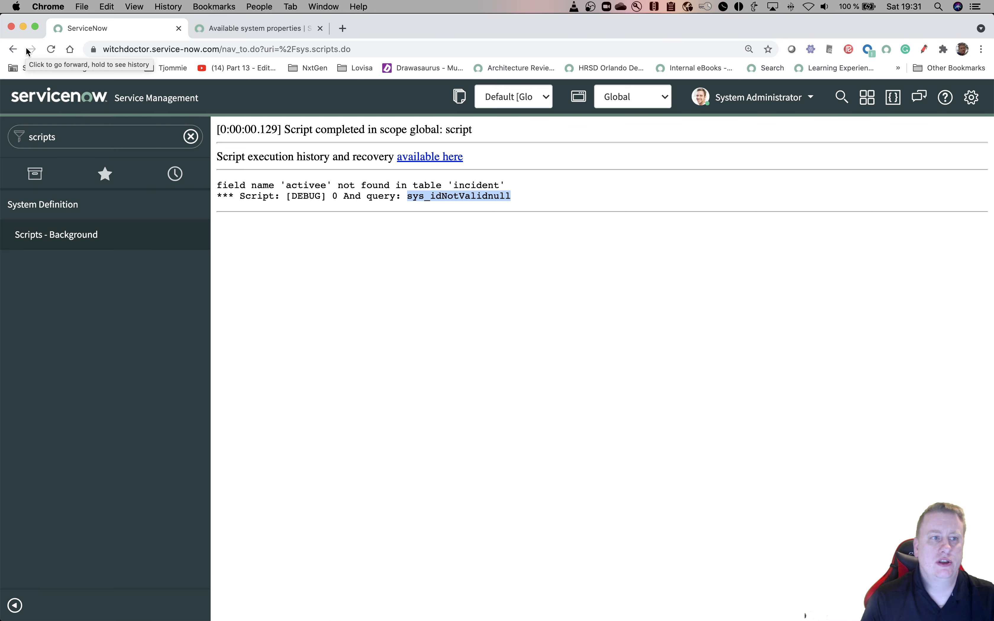
Reopen the glide.invalid_query.returns_no_rows record in a new tab and set its value to false.
left_click(13, 48)
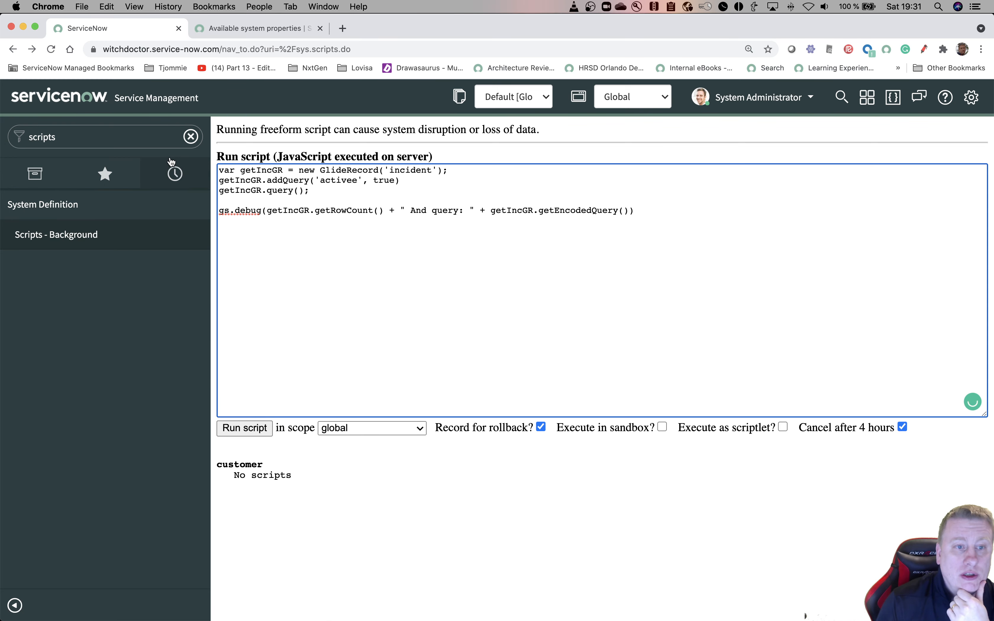
left_click(174, 174)
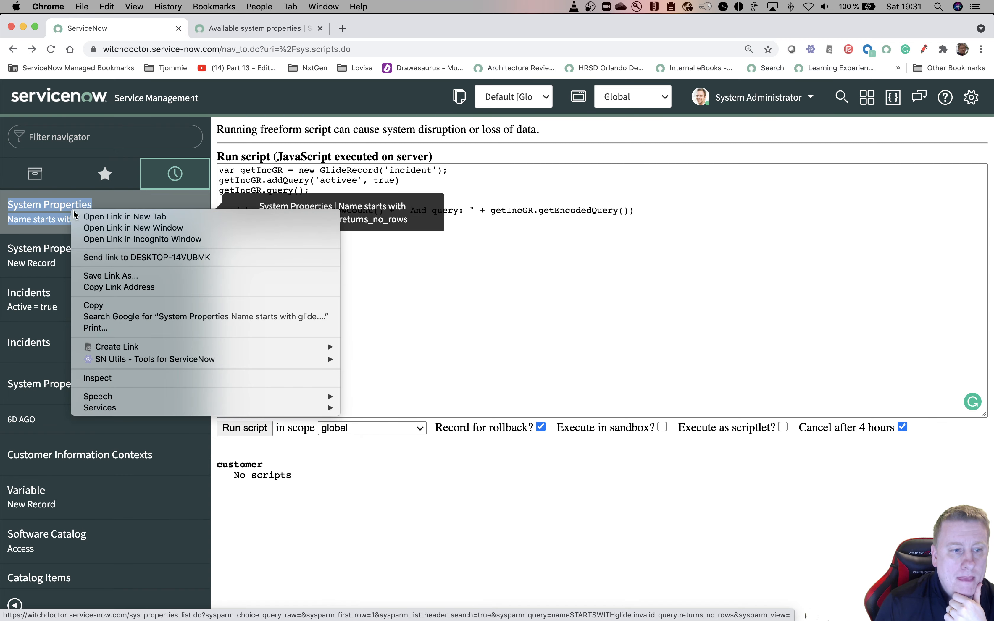
left_click(125, 215)
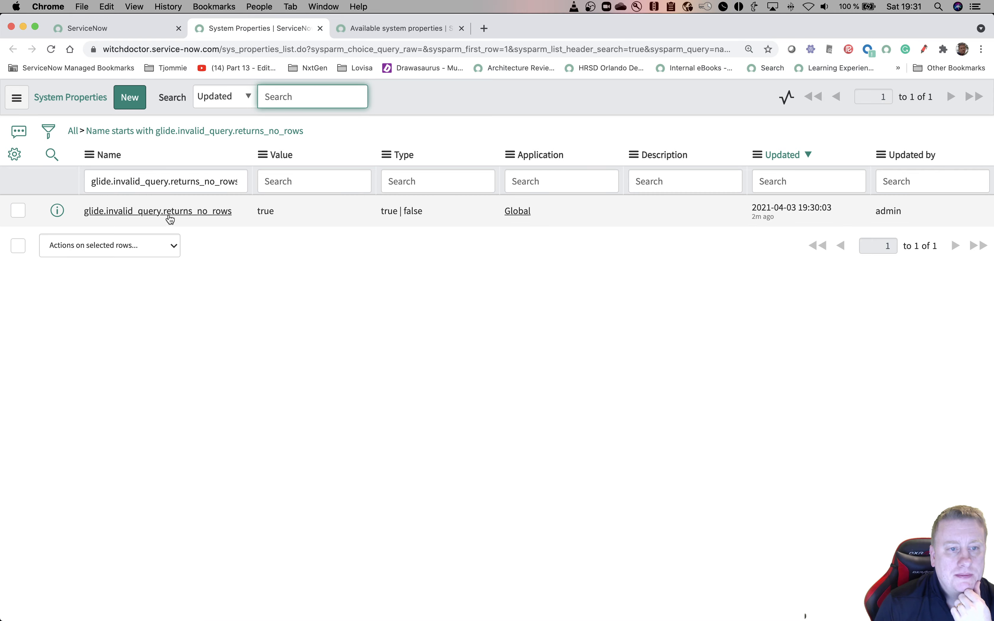
left_click(156, 212)
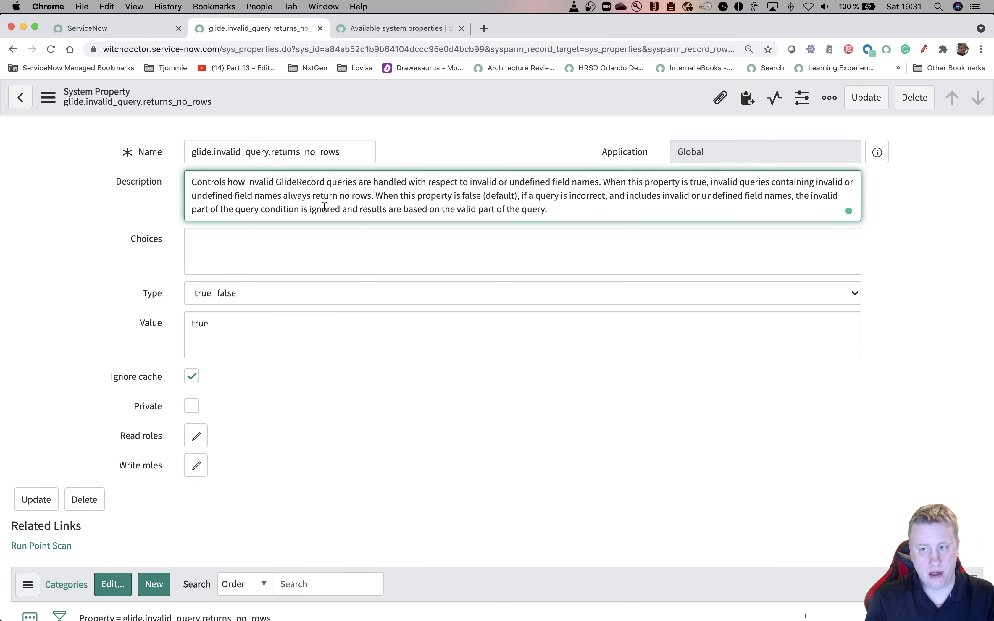
mouse_move(489, 106)
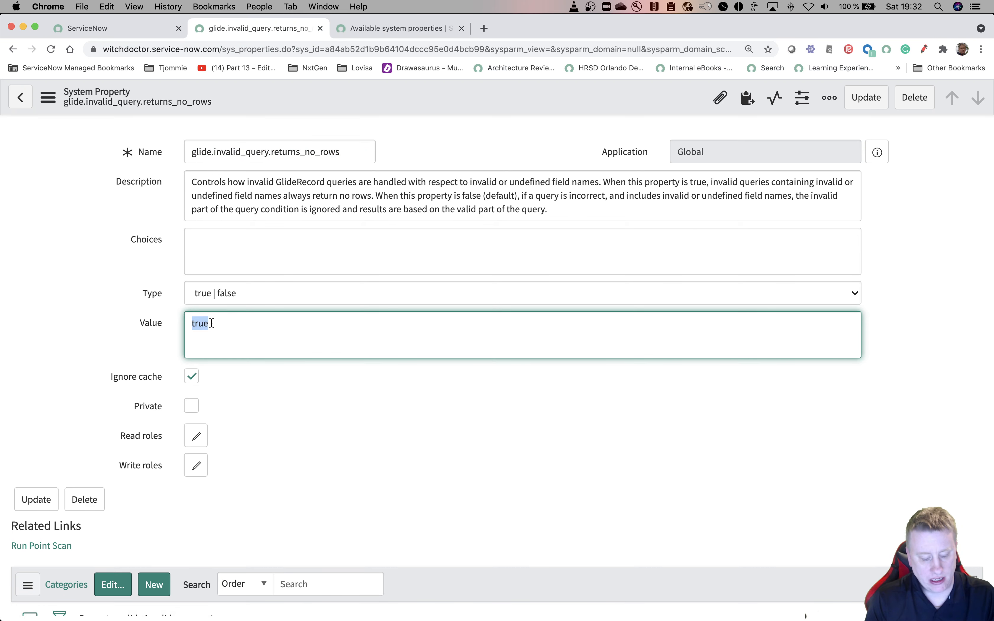
type("false")
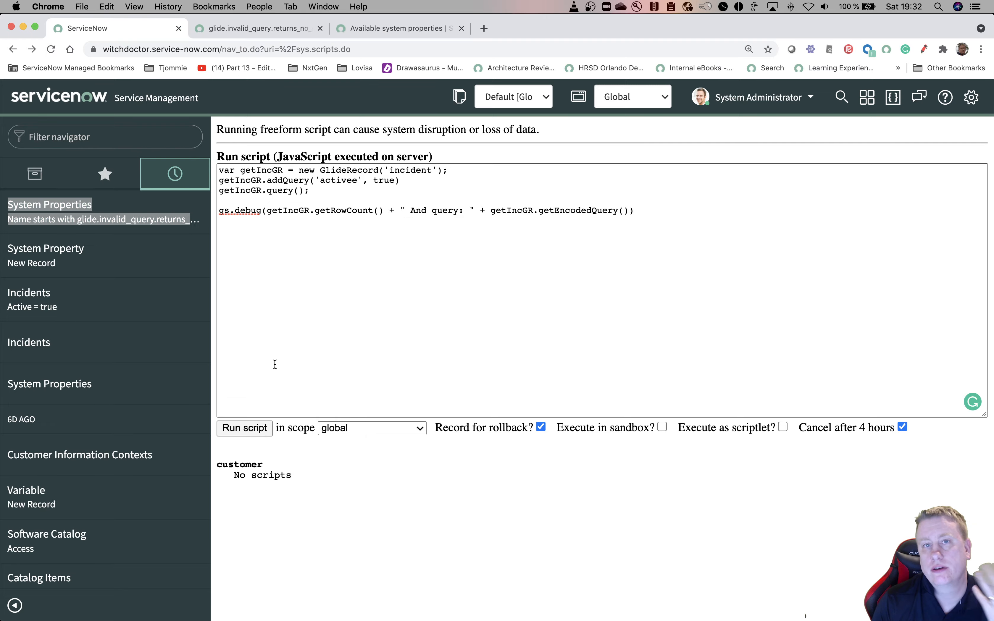
Rerun the misspelled script, which now logs 'Unknown field activee' and returns 73 rows.
left_click(244, 427)
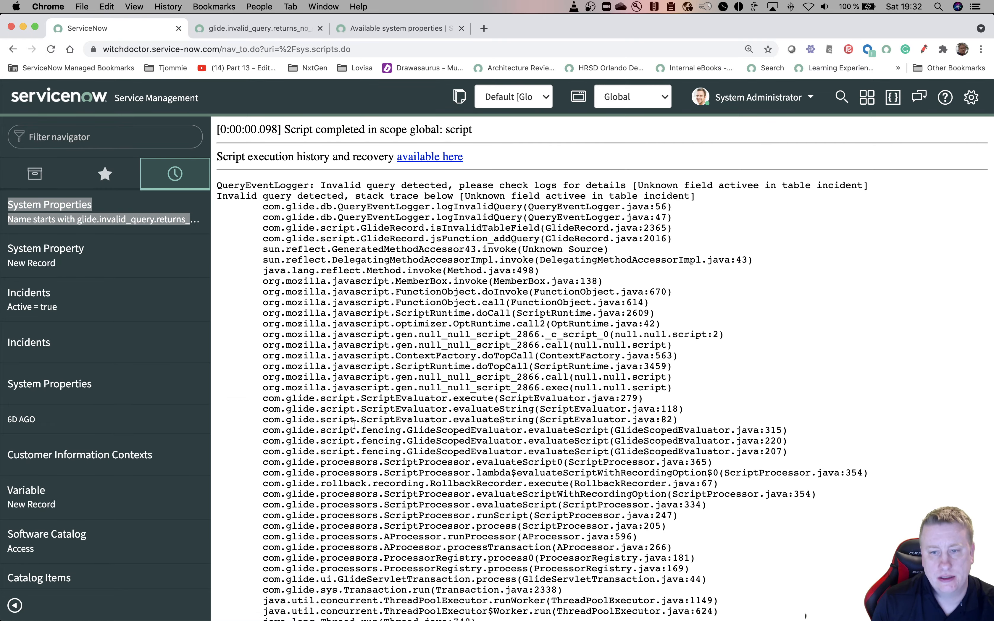
scroll("down", 3)
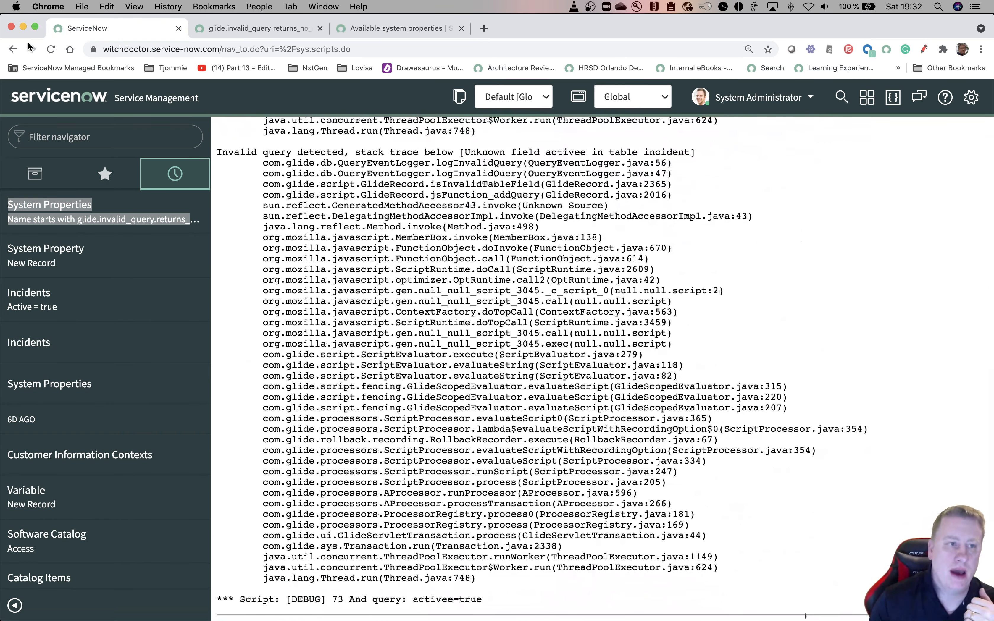
scroll("up", 3)
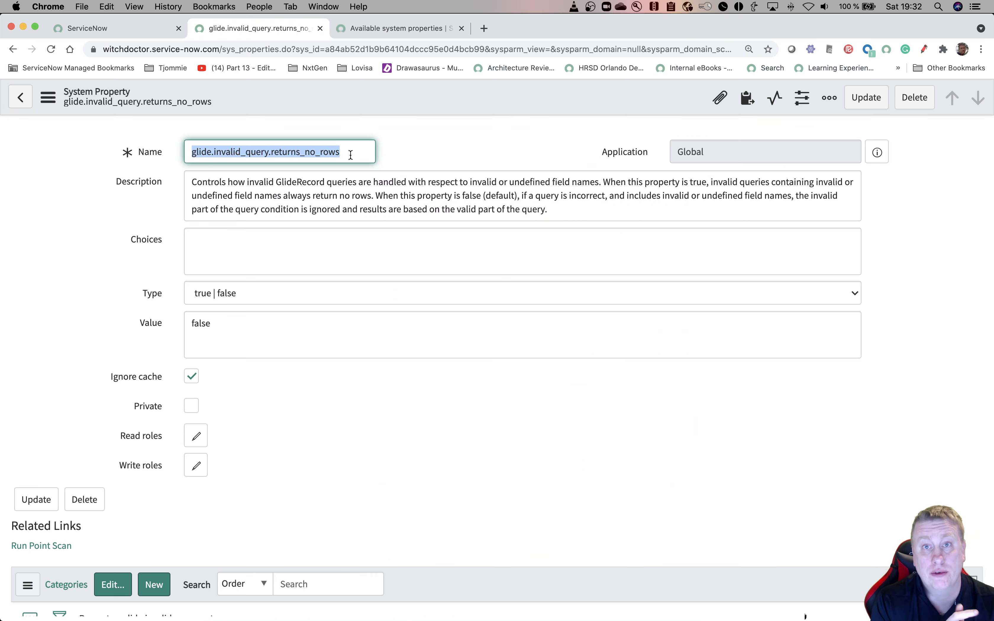
mouse_move(336, 6)
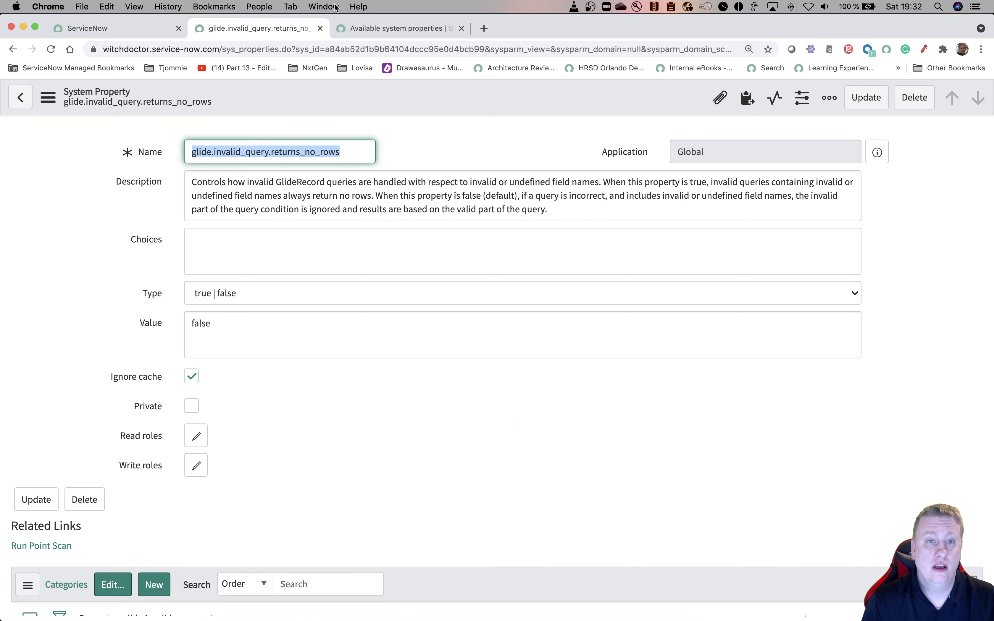
mouse_move(358, 78)
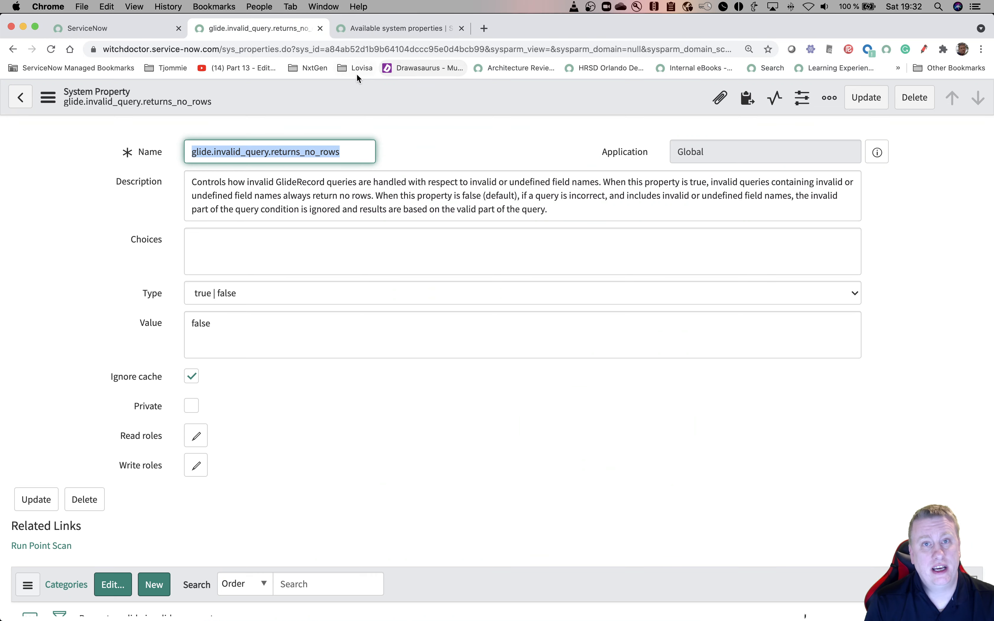